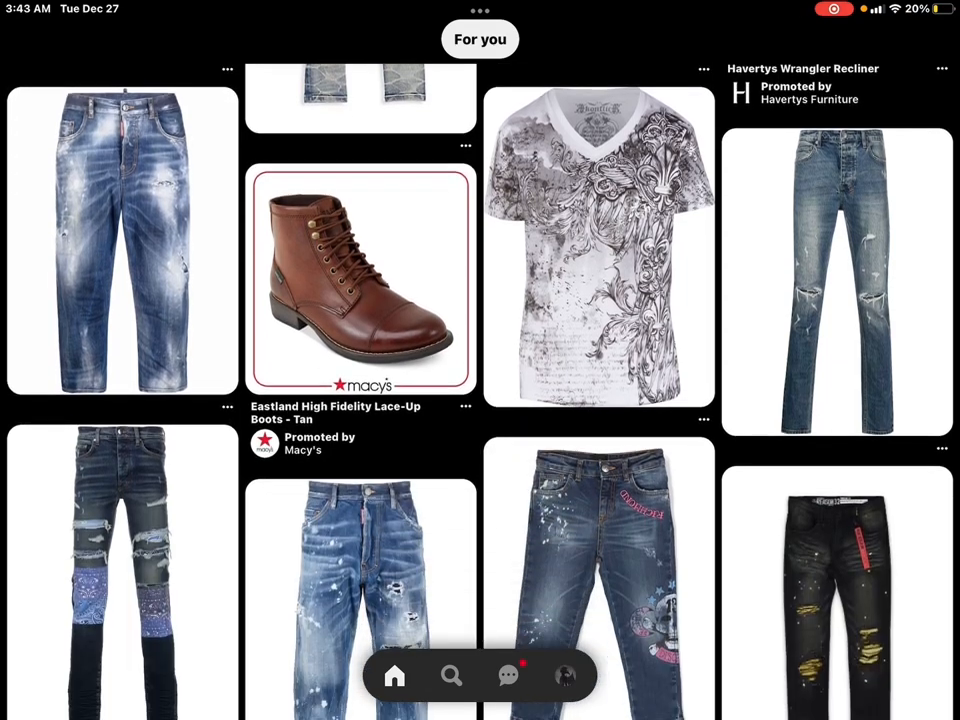
Step: Scroll through the Pinterest feed of jeans images for denim reference
scroll("down", 3)
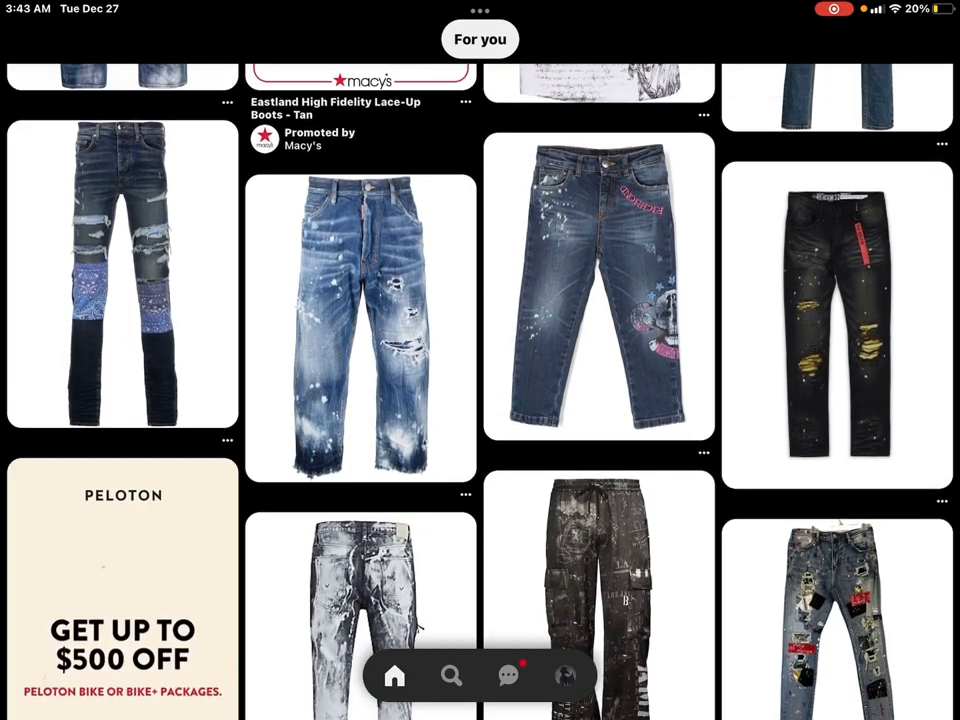
scroll("down", 3)
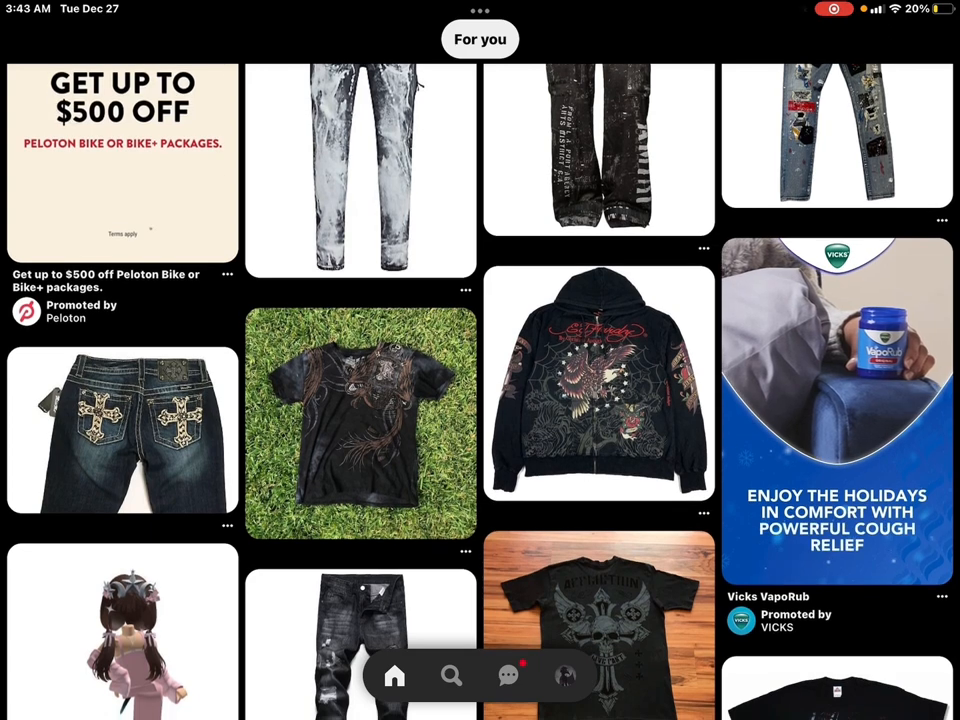
scroll("down", 3)
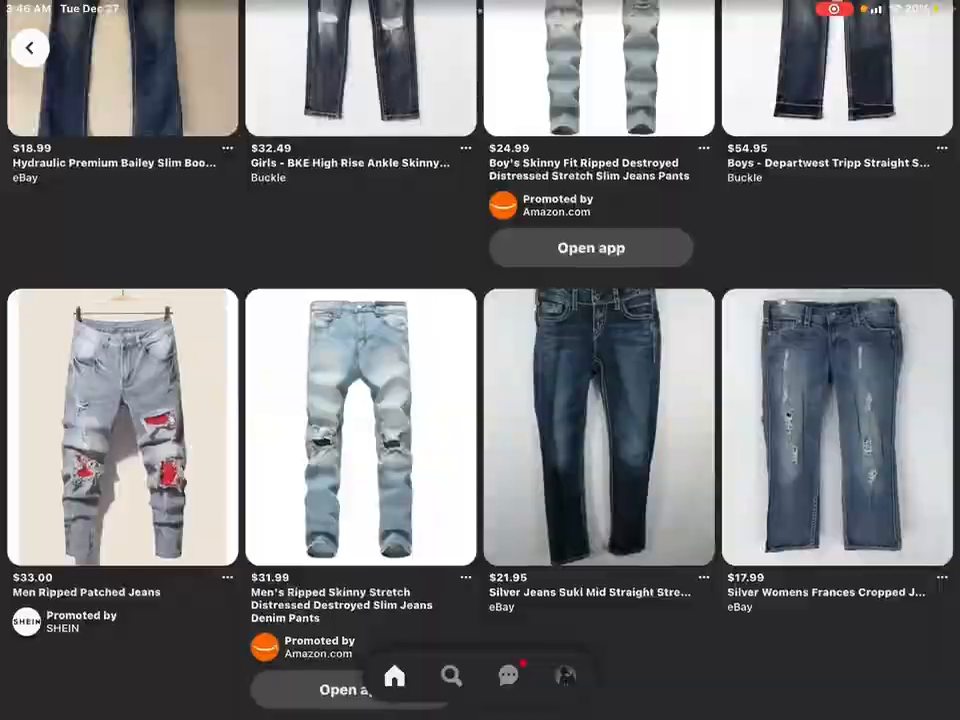
scroll("down", 3)
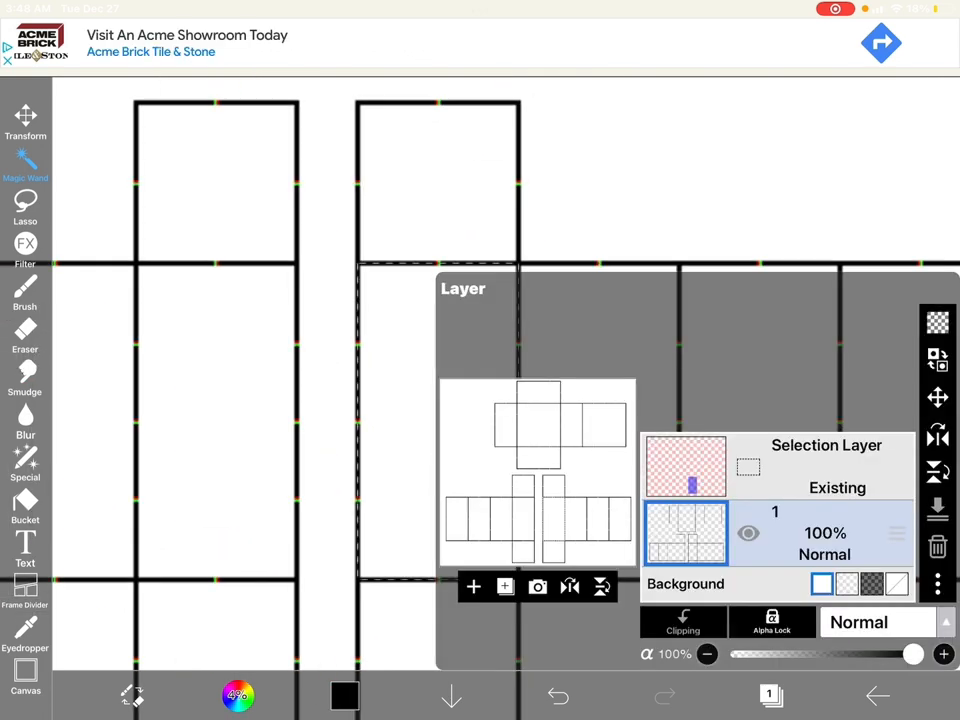
Step: Place a denim photo strip on a new layer over the waistband and sharpen it with Unsharp Mask
left_click(536, 586)
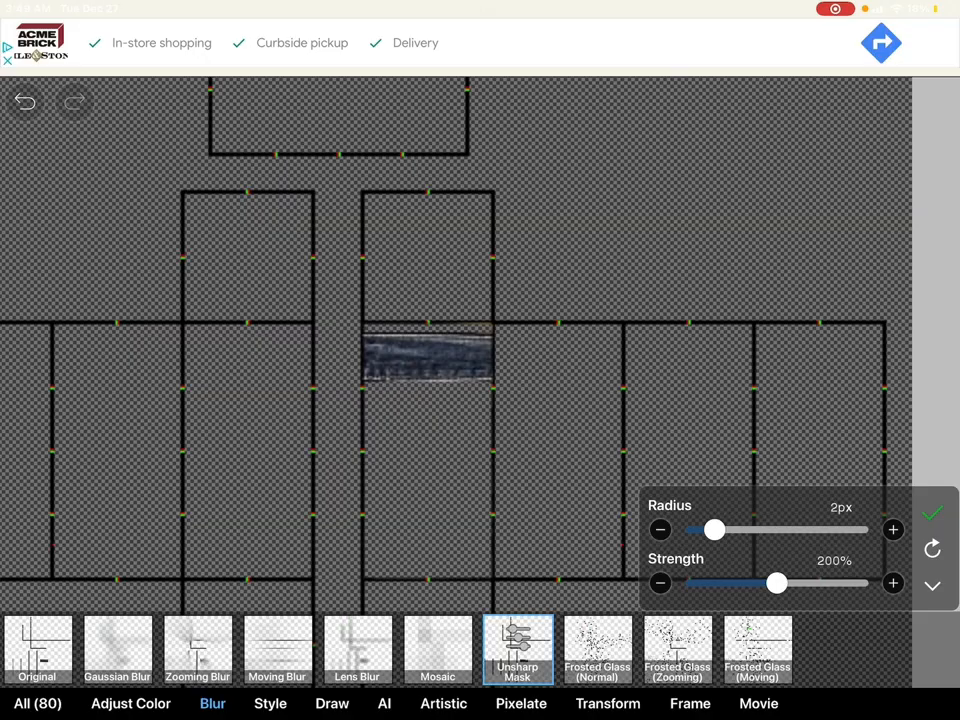
left_click(932, 512)
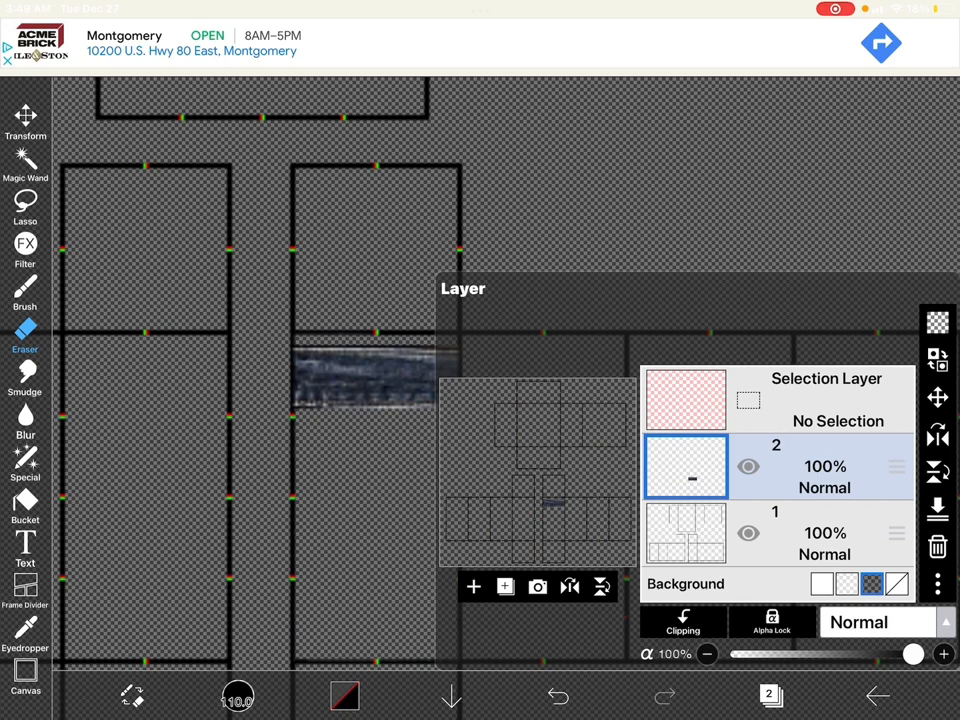
Step: Duplicate the denim strip and tile it with Transform Repeat along the whole waistband row
left_click(472, 588)
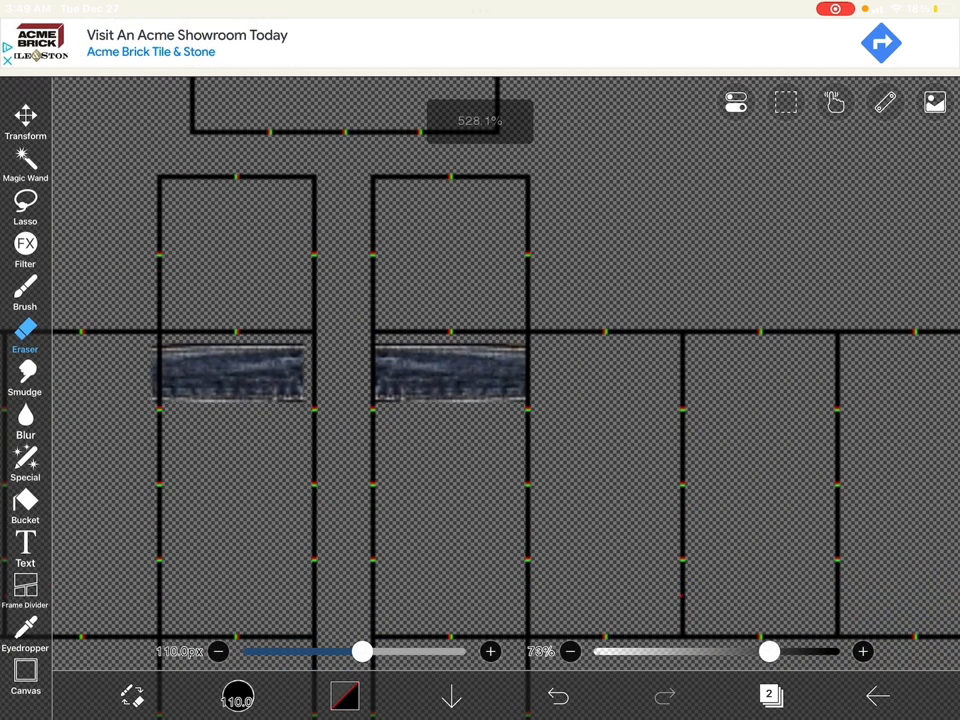
left_click(24, 114)
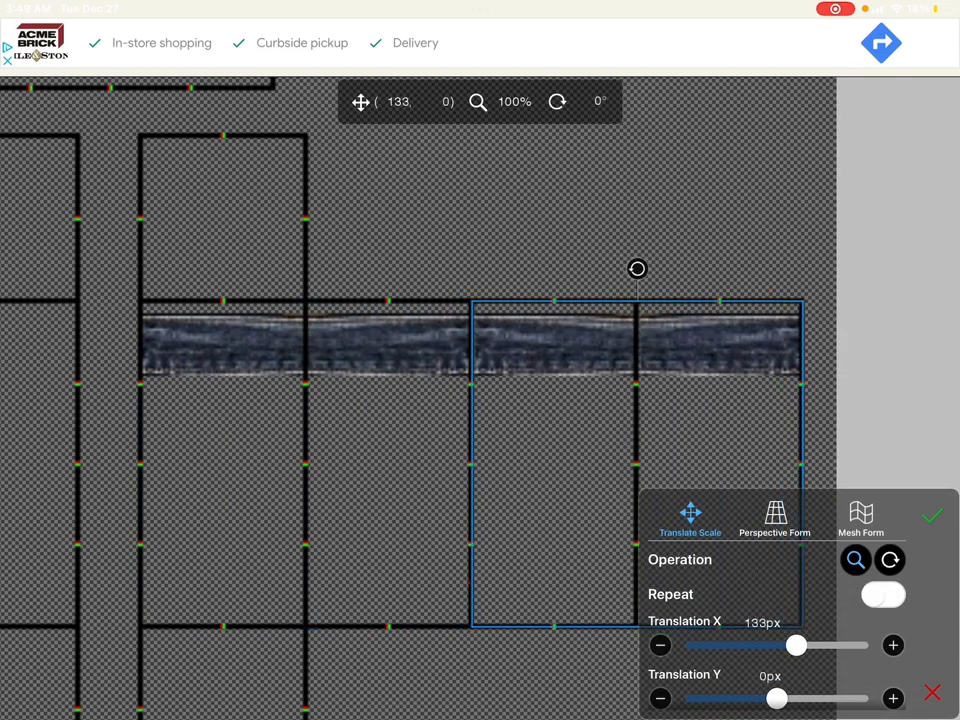
left_click(932, 516)
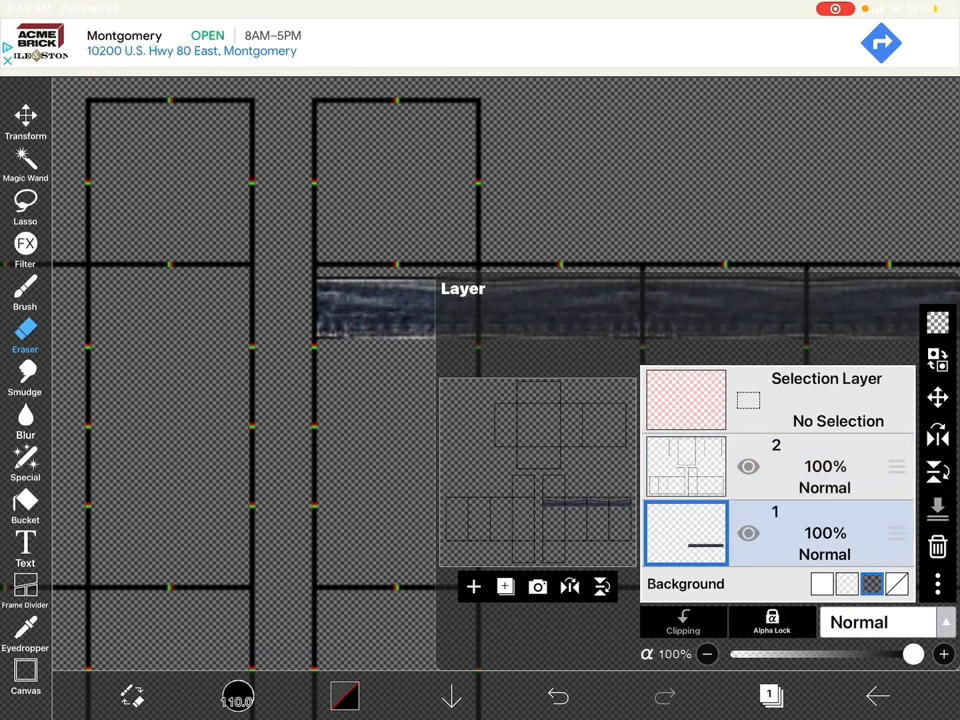
left_click(24, 160)
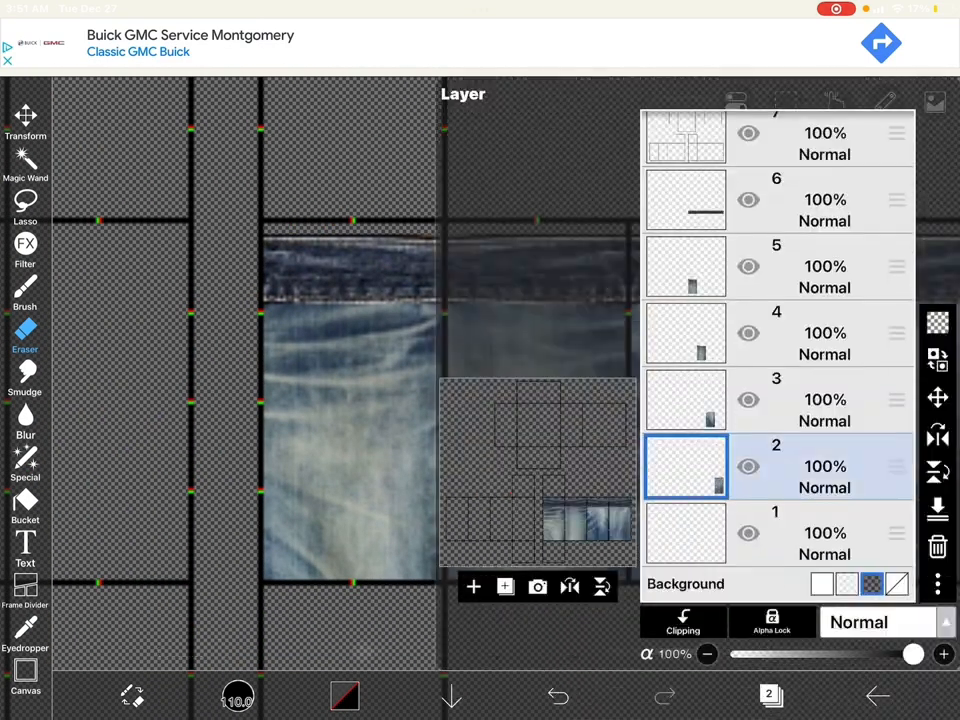
Step: Import a jeans photo with a pocket on a new layer and position it below the waistband
left_click(536, 586)
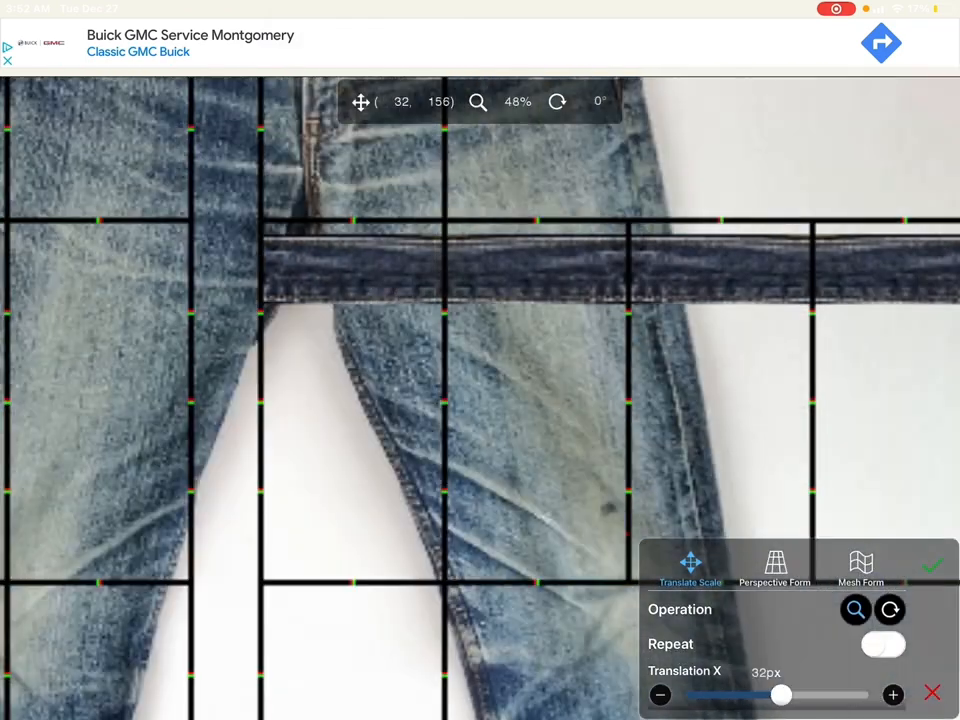
left_click(776, 564)
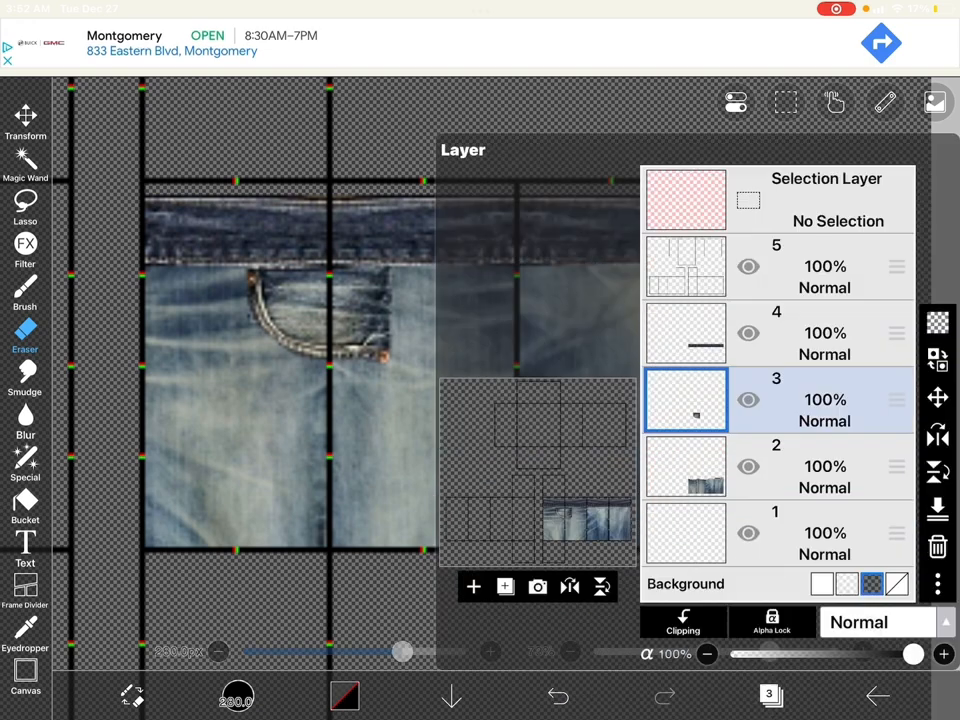
Step: Cancel the filter unchanged and erase excess denim outside the front torso panels
left_click(686, 466)
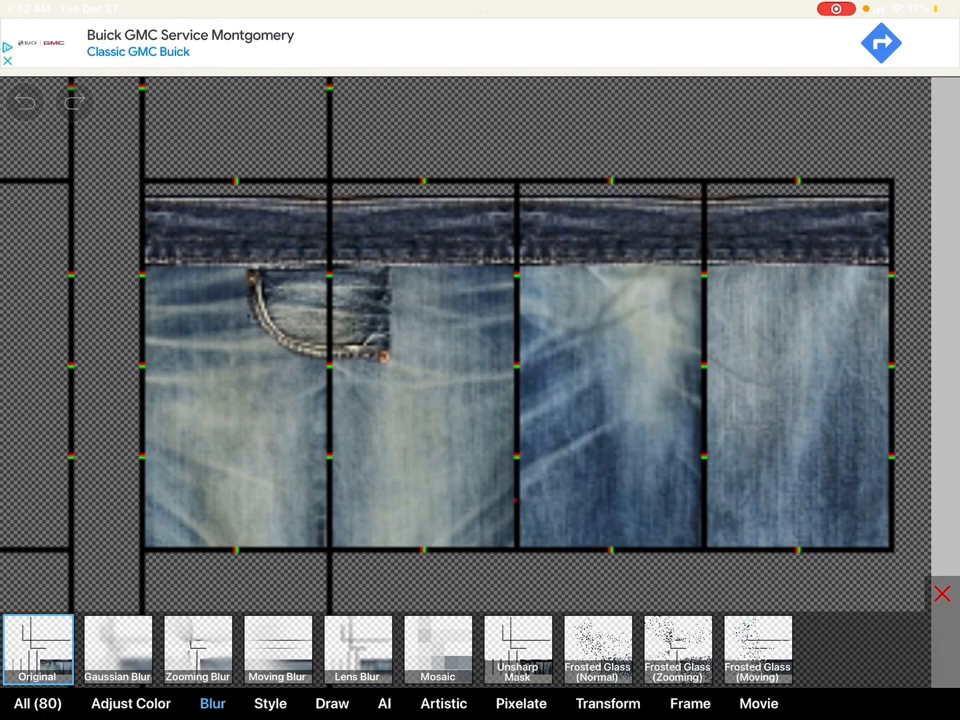
left_click(516, 650)
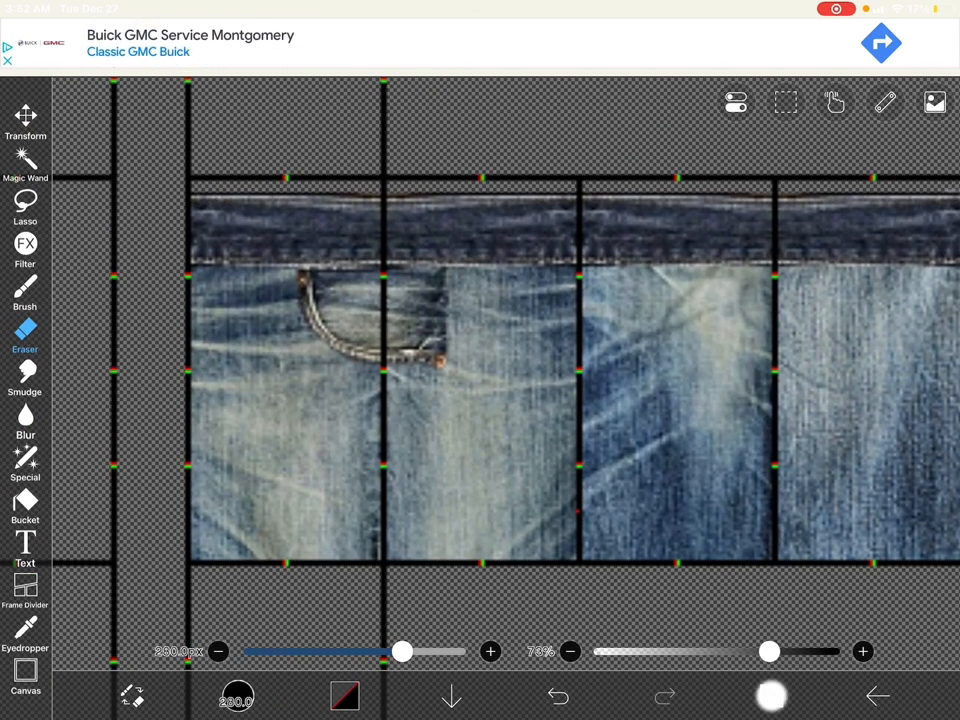
left_click(770, 696)
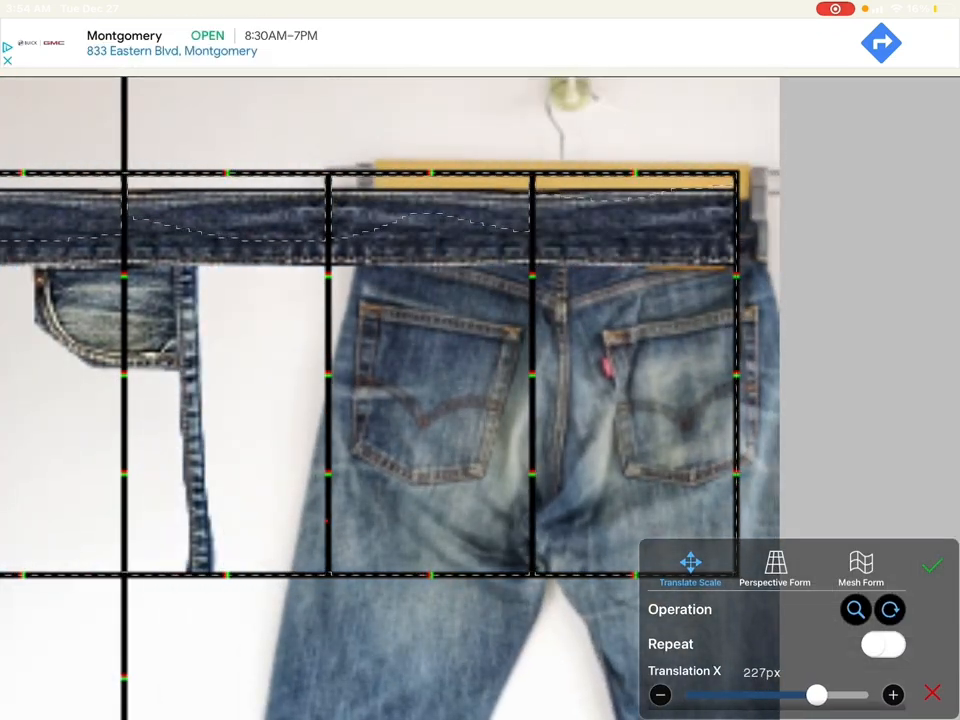
Step: Place the rotated back-pocket jeans photo on the right-side panels and select the layer below
left_click(776, 568)
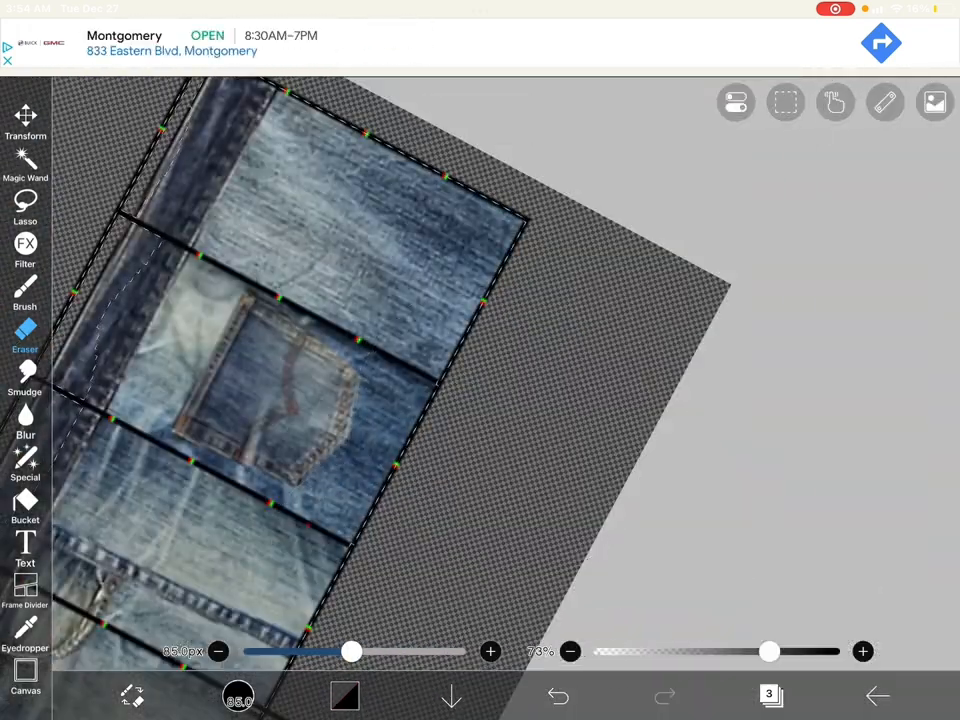
left_click(24, 250)
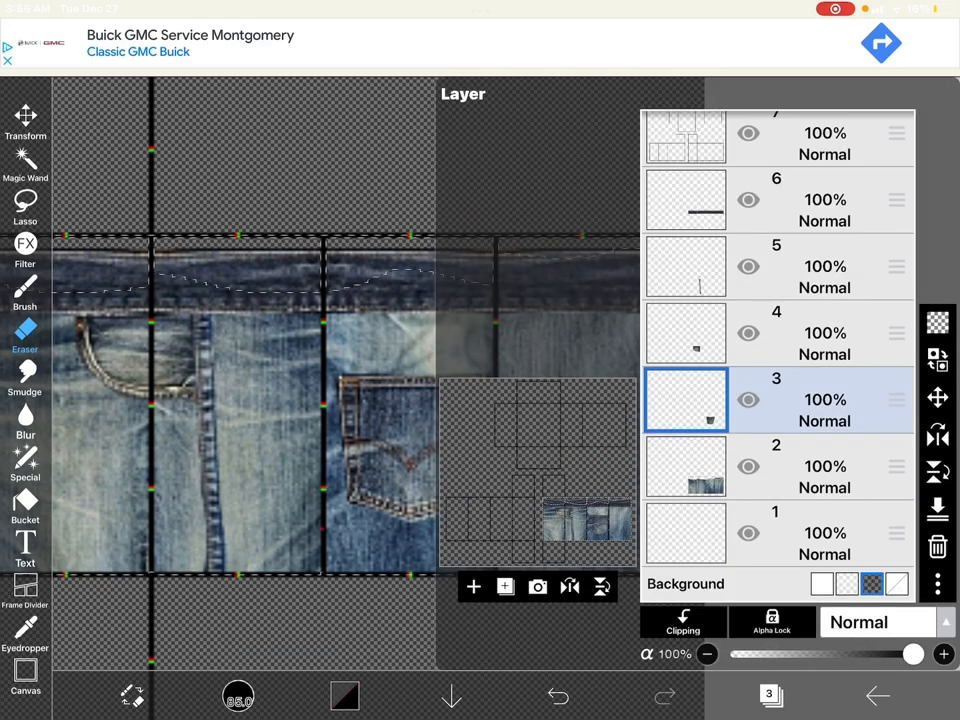
left_click(686, 466)
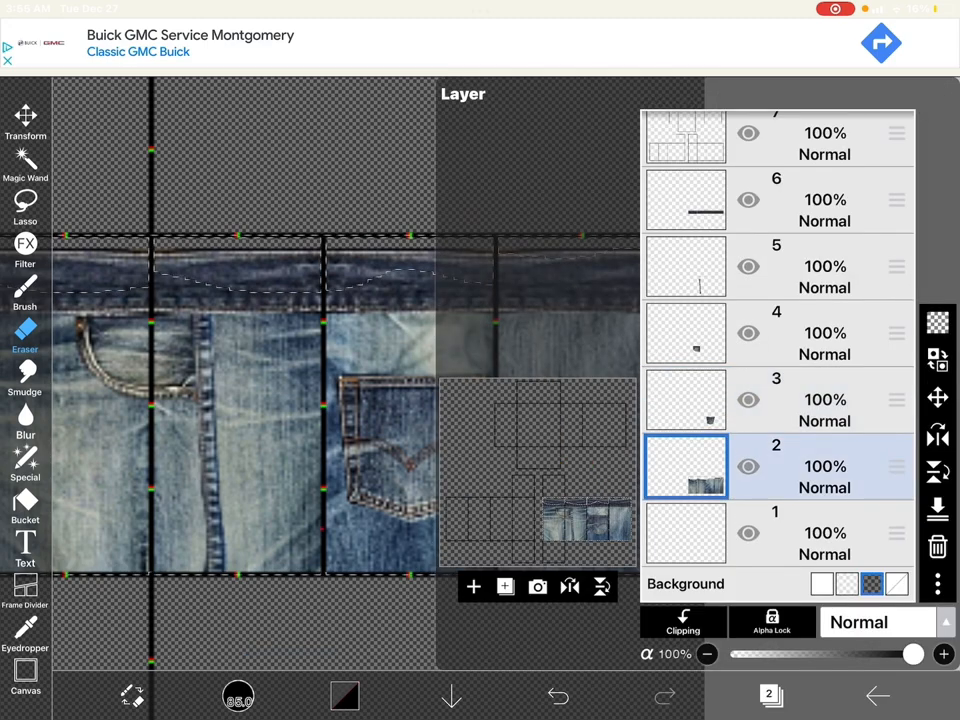
Step: Align the front and back pocket denim layers with the torso boxes, ready for Liquify
left_click(536, 588)
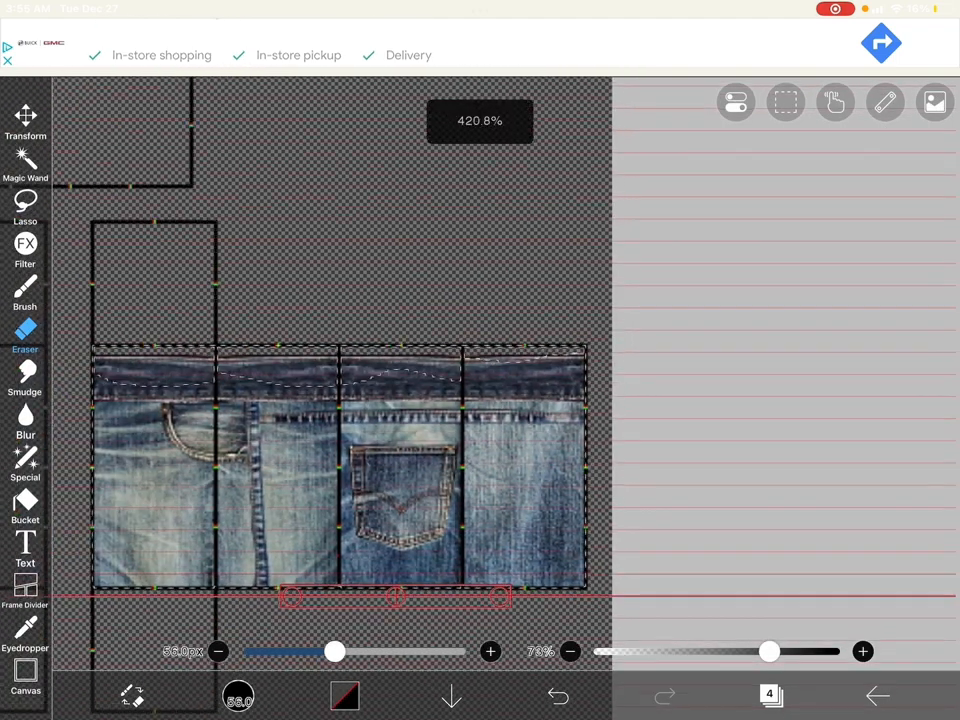
left_click(784, 102)
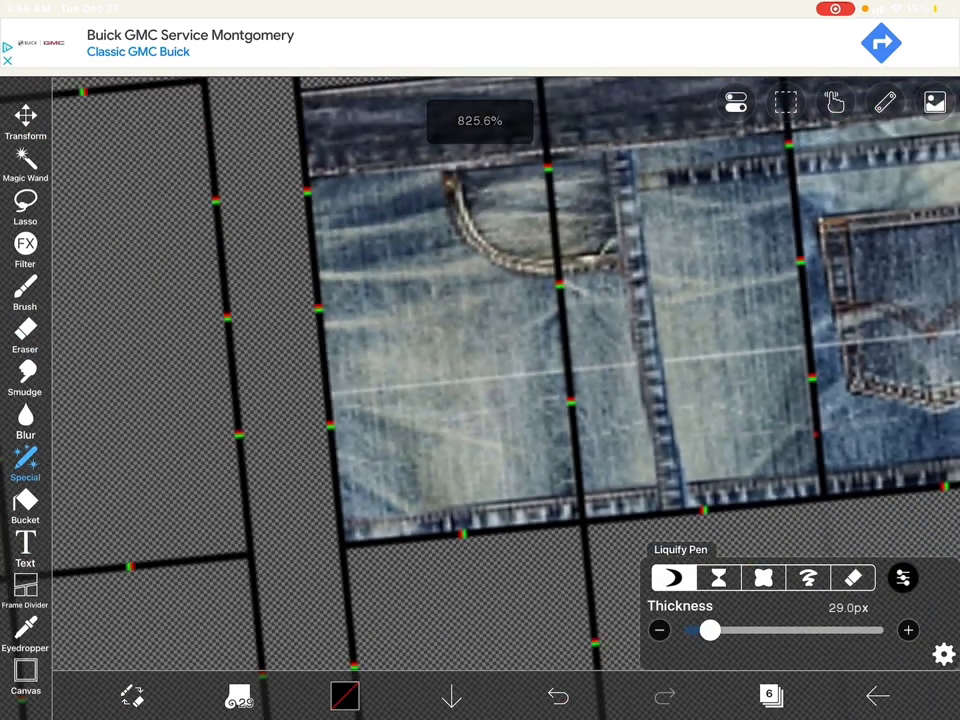
Step: Enlarge the Liquify Pen and push the denim around the front pocket into a curve
left_click_drag(710, 630, 728, 630)
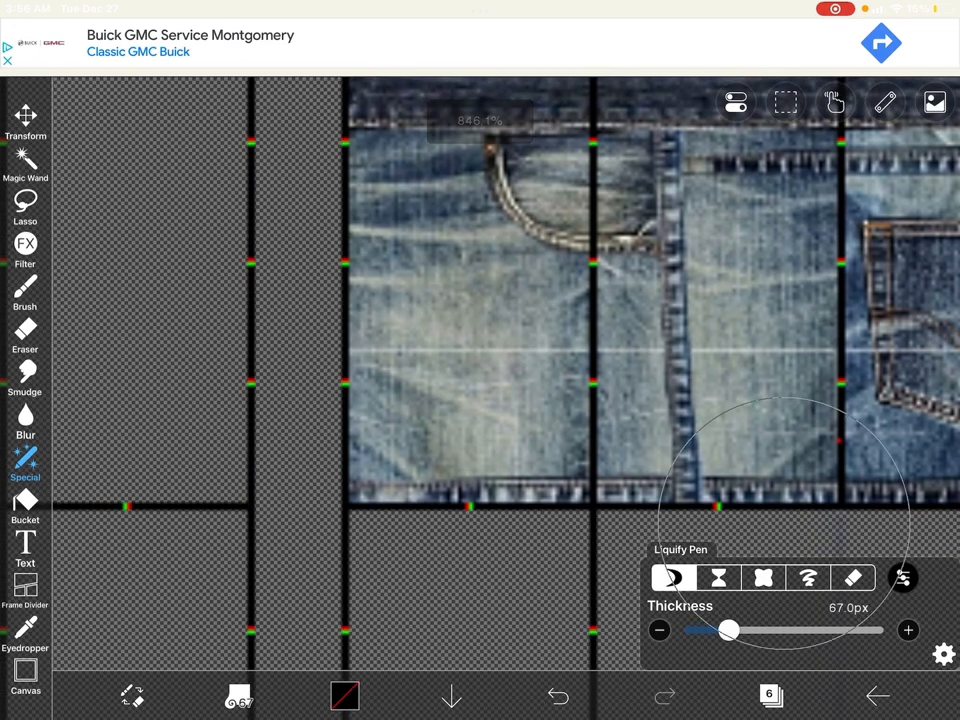
left_click_drag(728, 630, 742, 630)
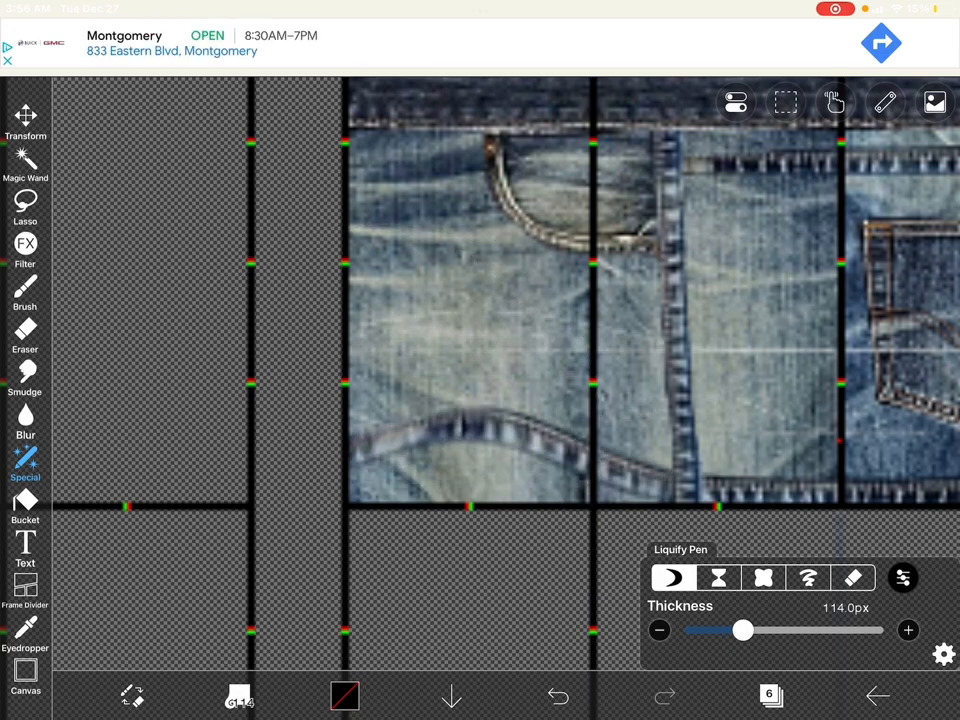
left_click_drag(742, 630, 728, 630)
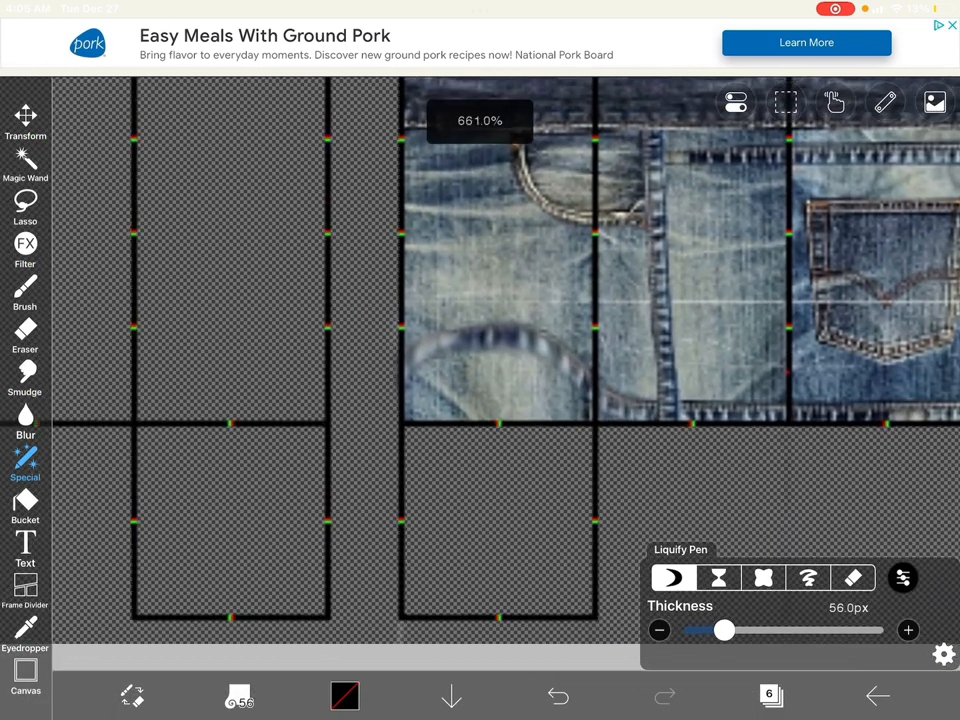
Step: Sharpen the pocket denim with Unsharp Mask, tuning its strength and radius sliders
left_click(24, 206)
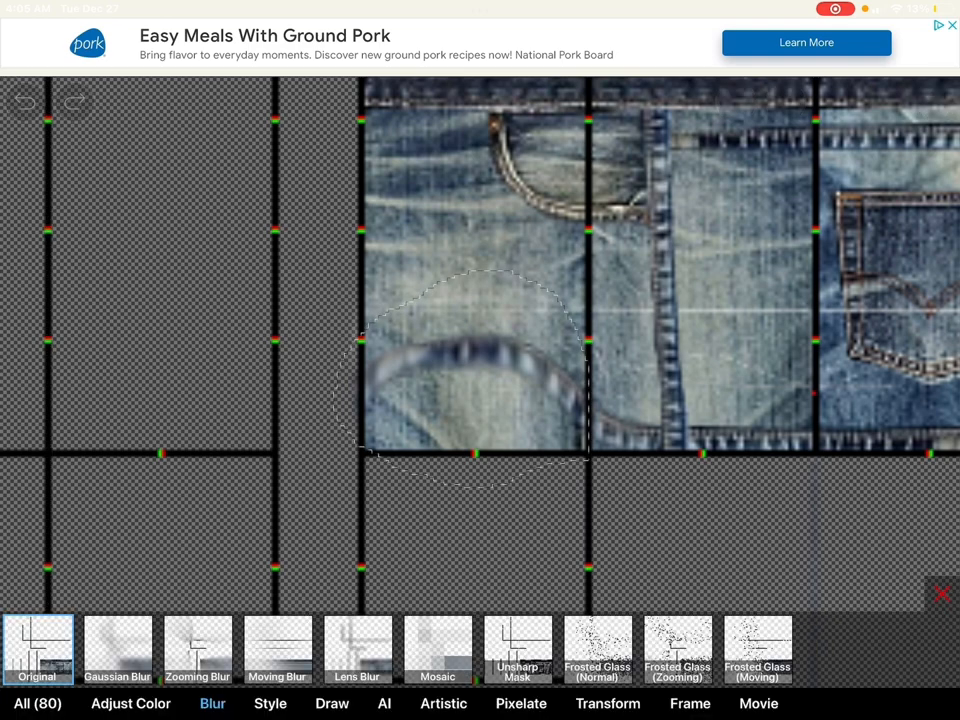
left_click(516, 648)
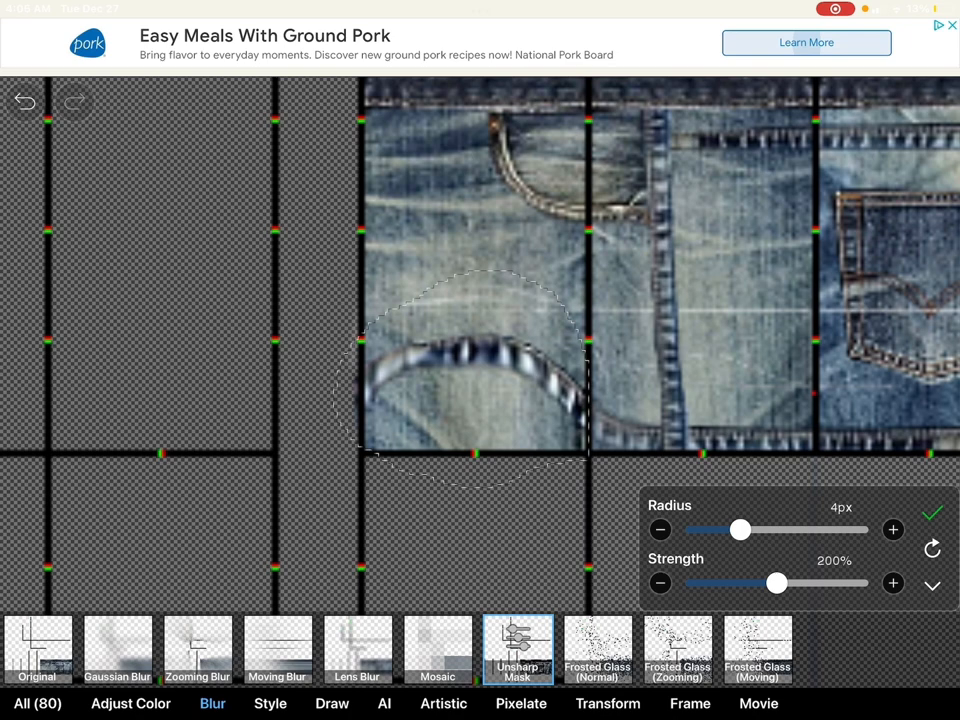
left_click_drag(776, 584, 744, 584)
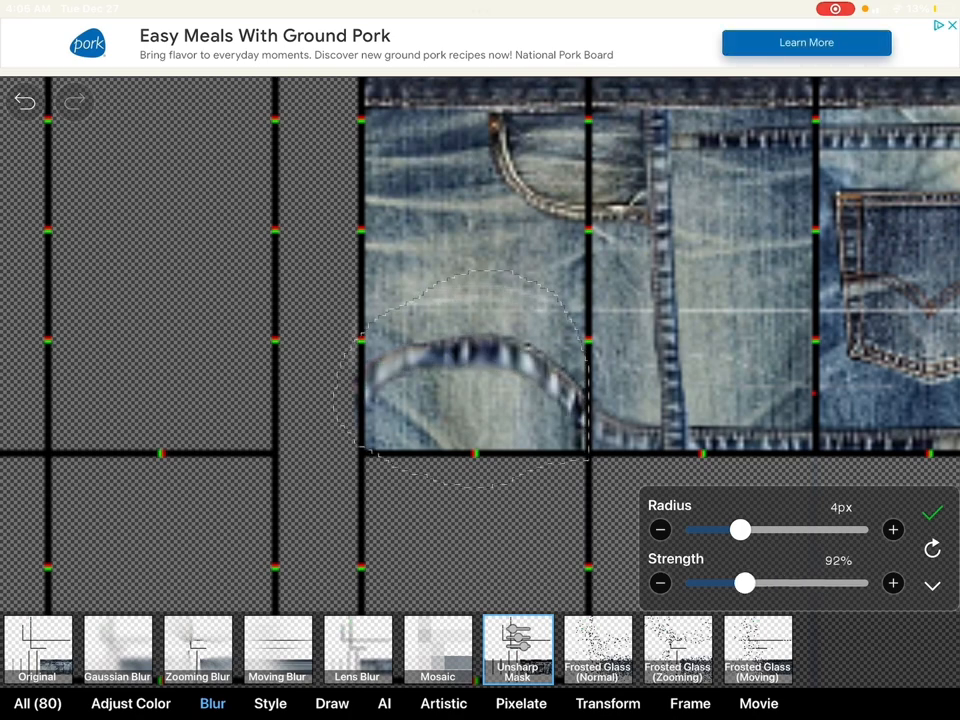
left_click_drag(744, 584, 776, 584)
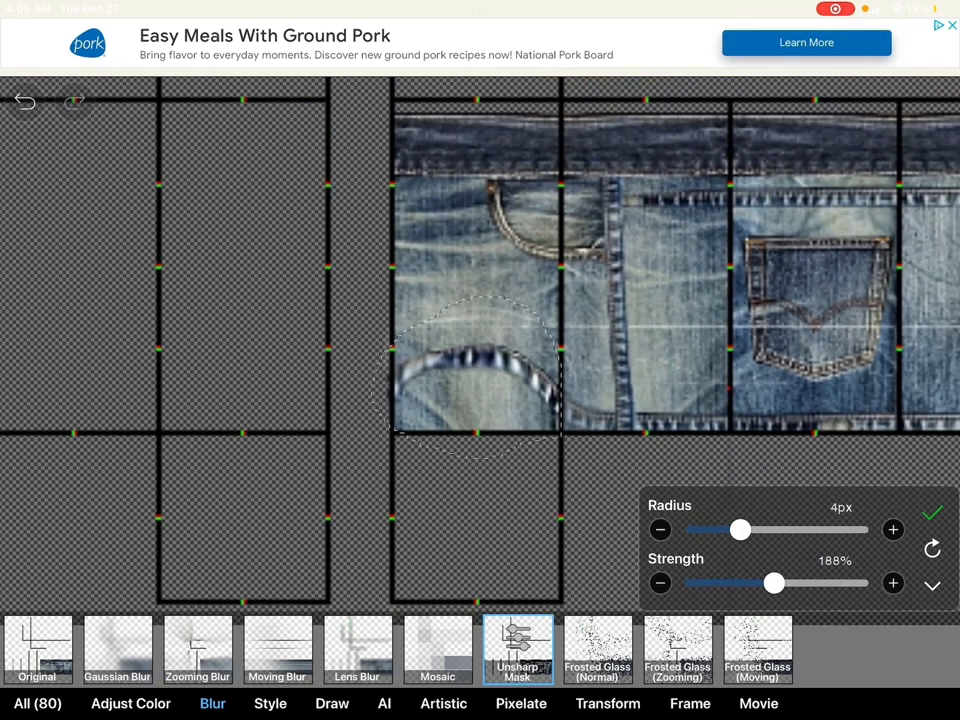
left_click_drag(740, 530, 692, 530)
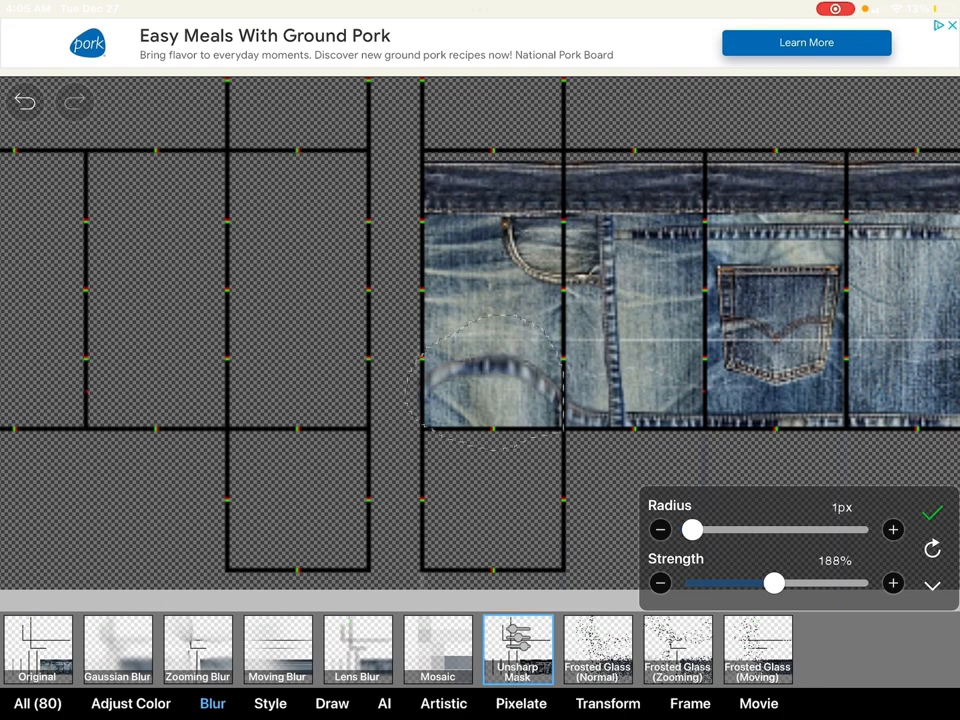
left_click_drag(692, 528, 732, 528)
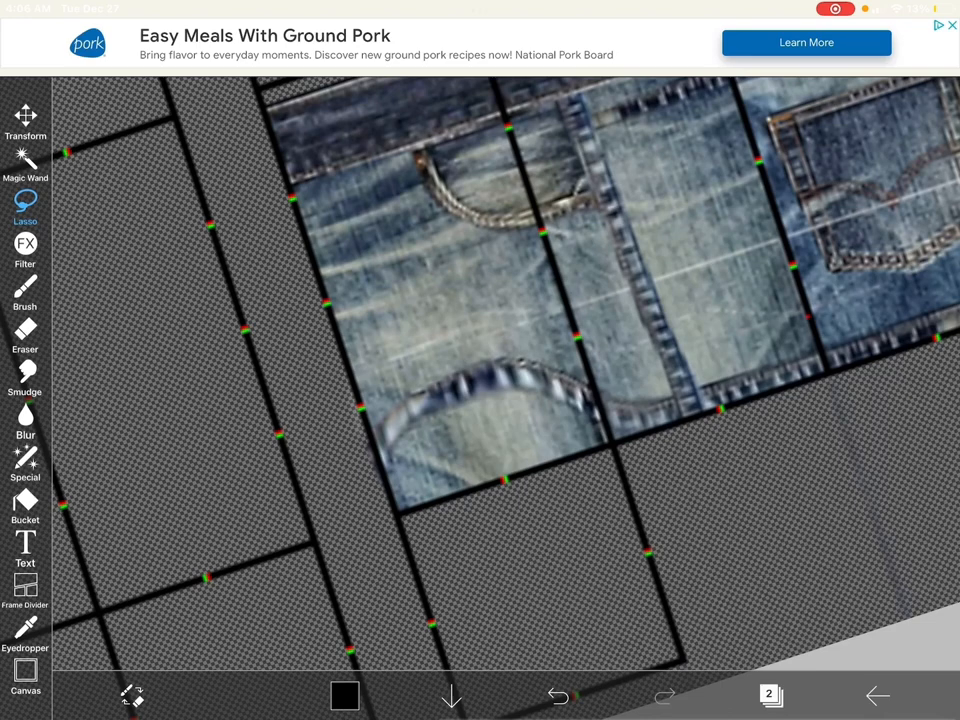
Step: Erase the denim spilling past the front leg panel lines
left_click(24, 336)
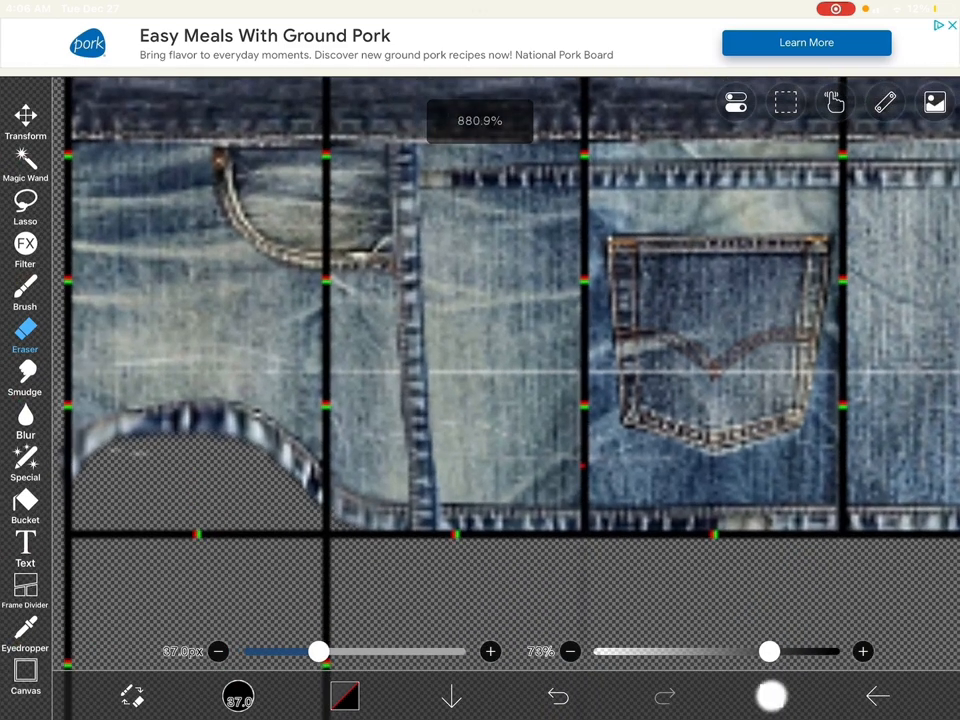
left_click(934, 102)
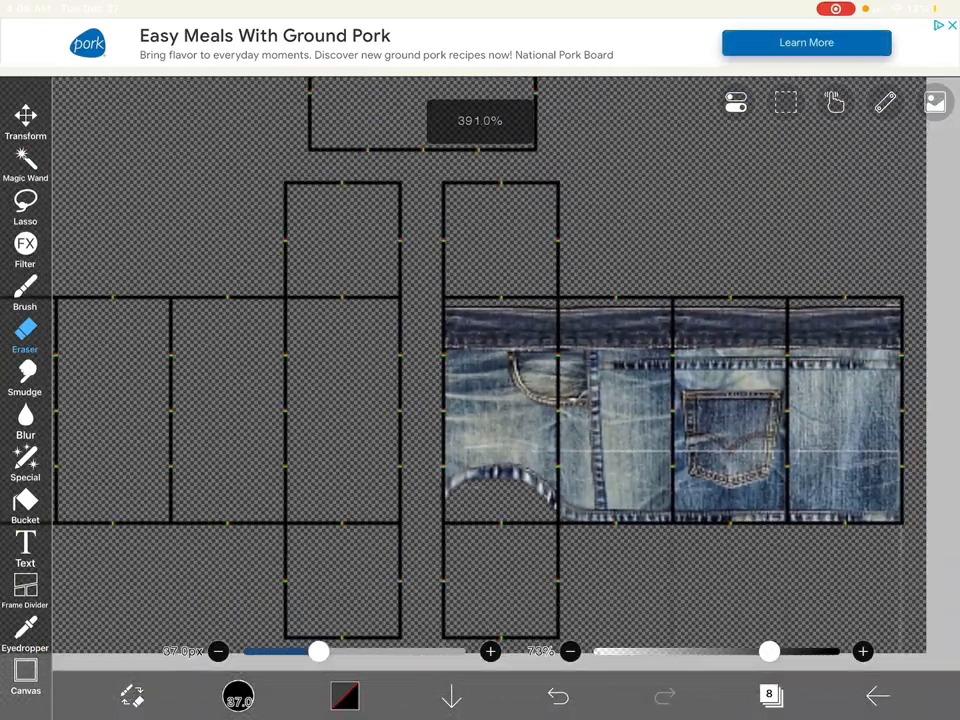
Step: Select the denim layer, dismiss the Extract Line Drawing prompt, and erase stray denim around the button
left_click(770, 696)
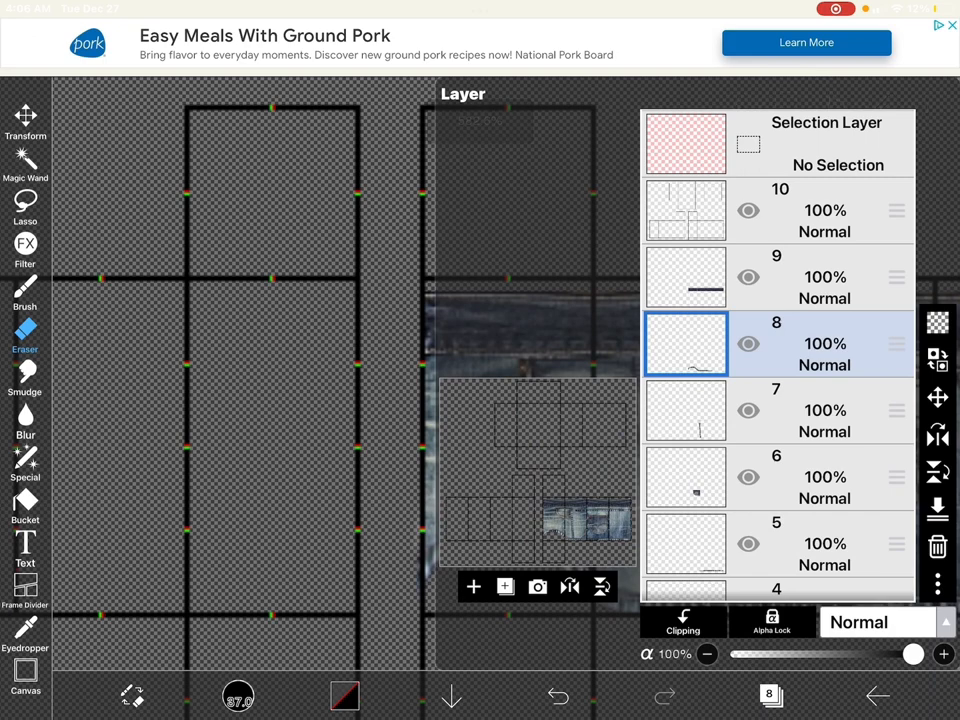
scroll("down", 3)
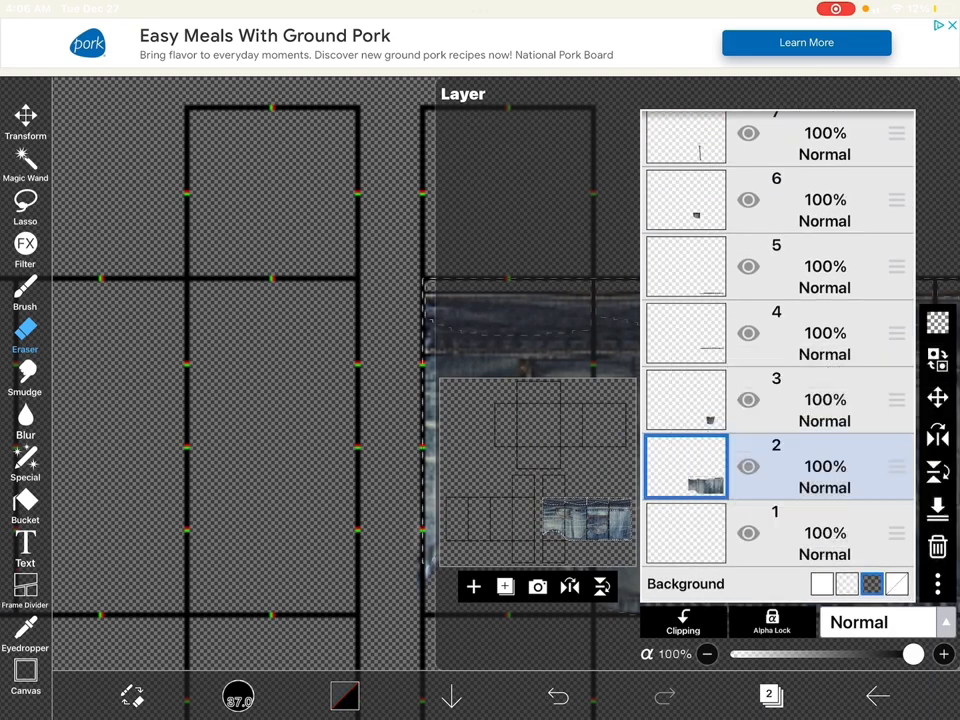
left_click(536, 586)
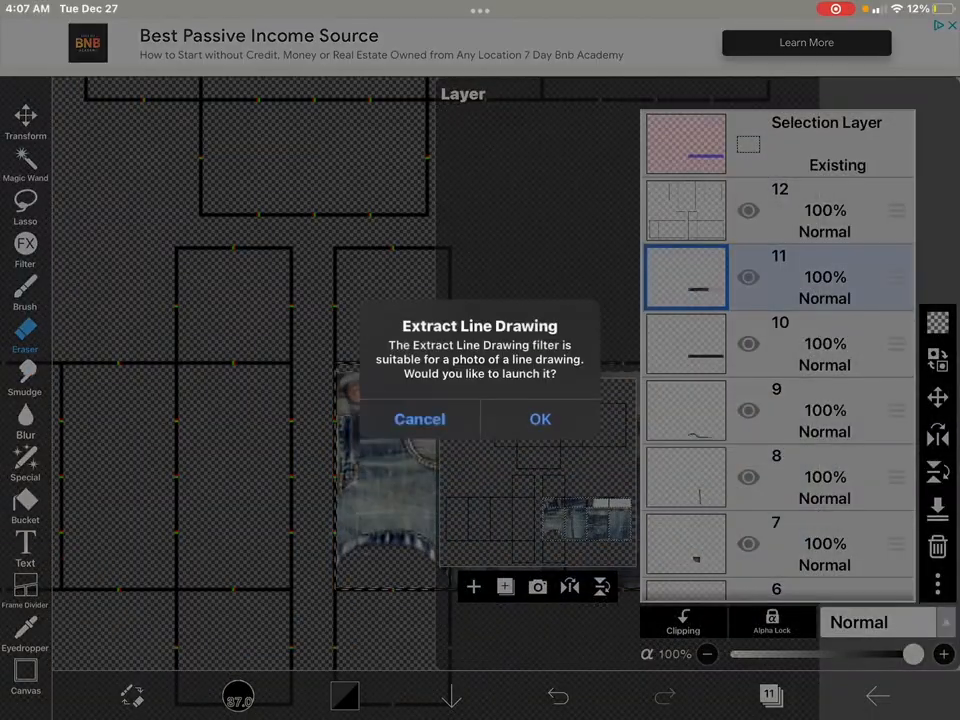
left_click(420, 418)
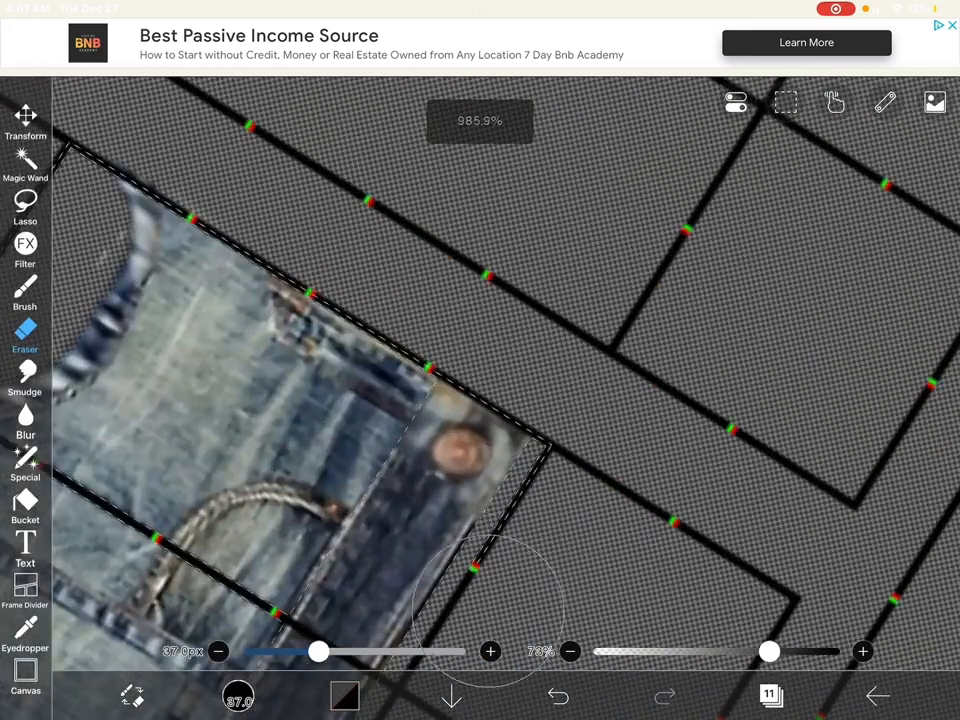
left_click(558, 696)
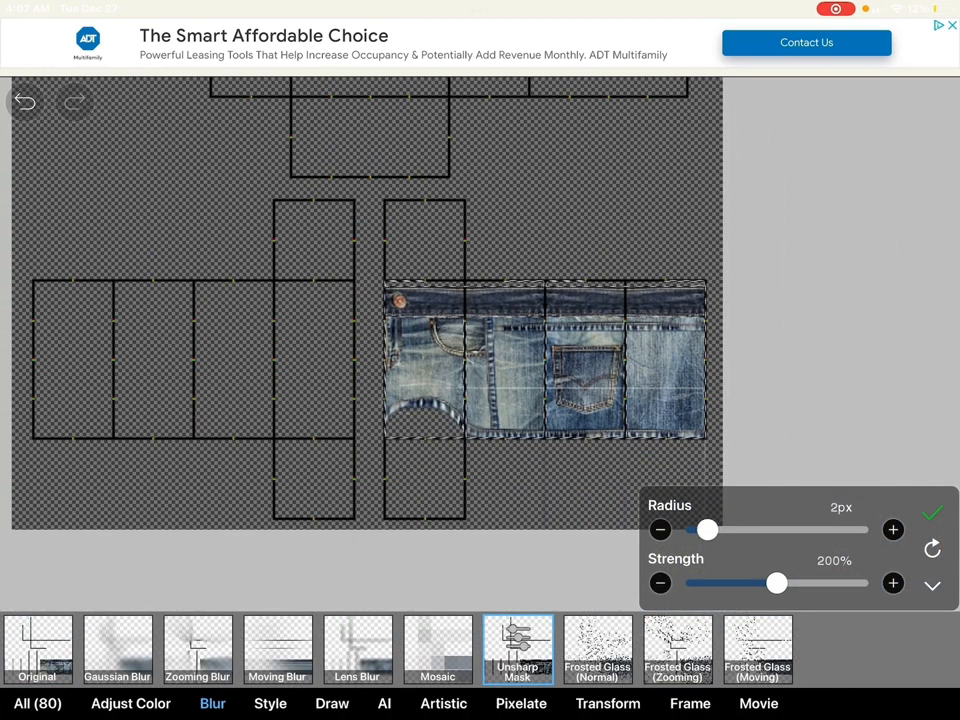
Step: Apply Unsharp Mask (2px, 200%) to the denim and erase it back to the panel lines
left_click(932, 512)
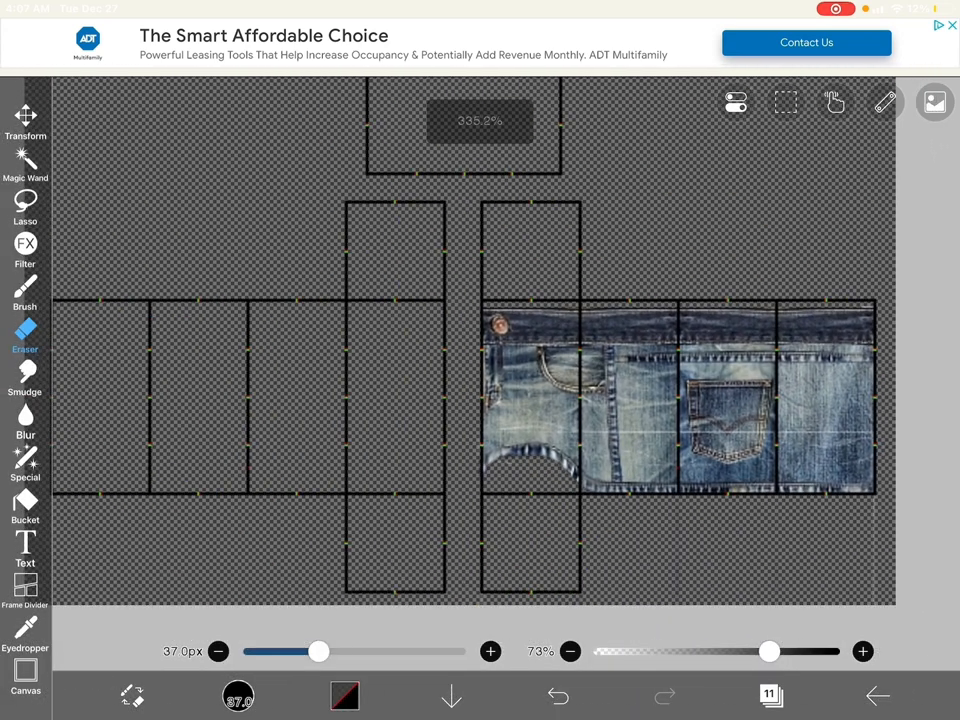
left_click(558, 696)
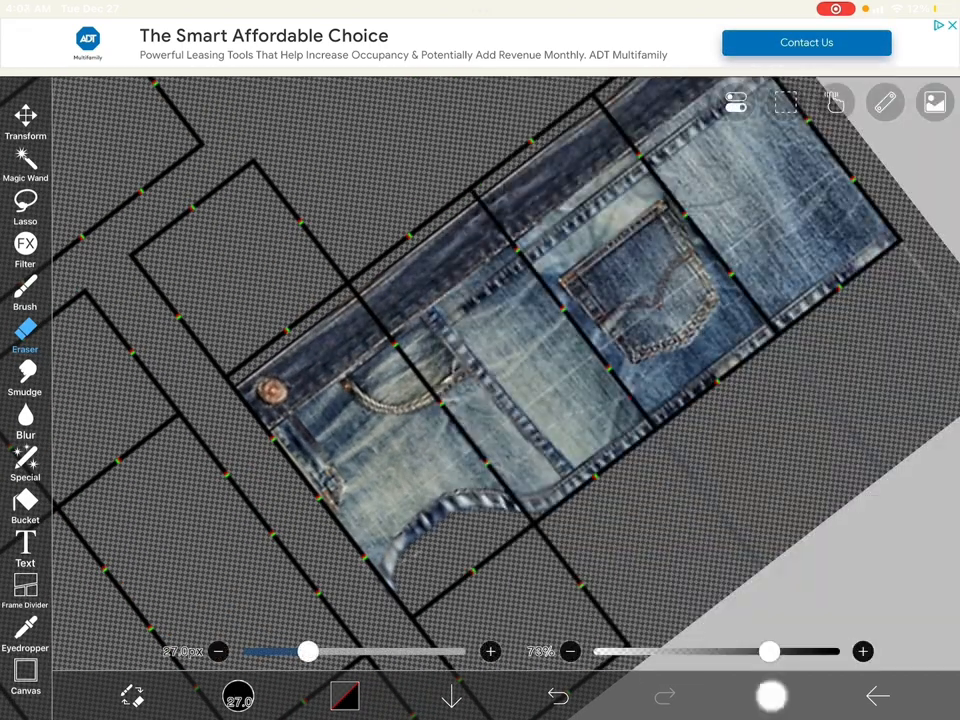
left_click(558, 696)
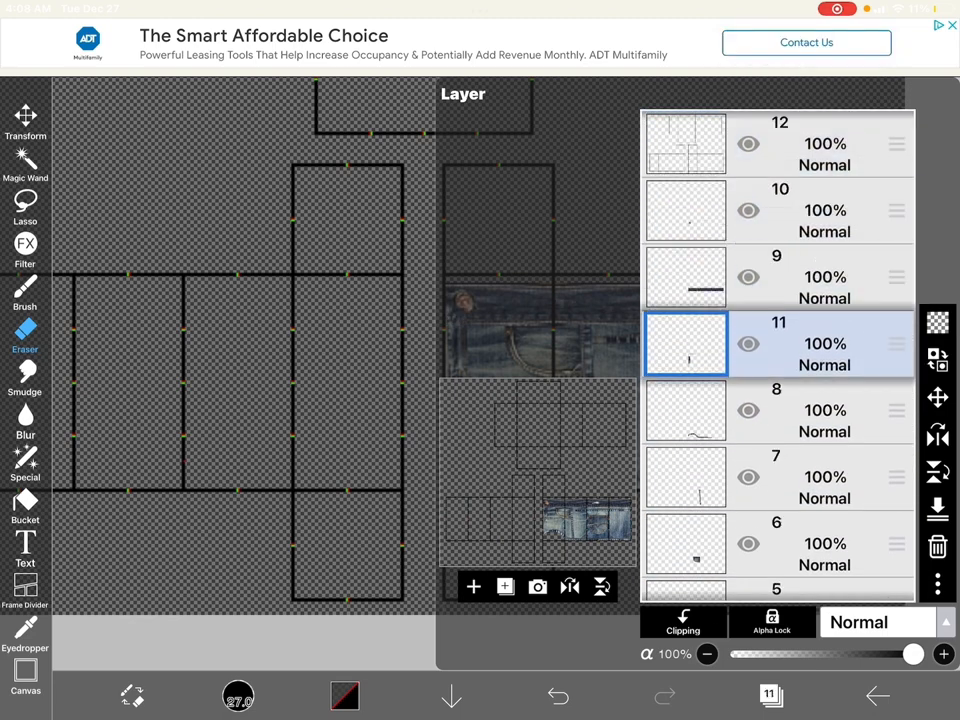
Step: Duplicate the denim texture layer and position the copy over the other leg's panels
scroll("down", 3)
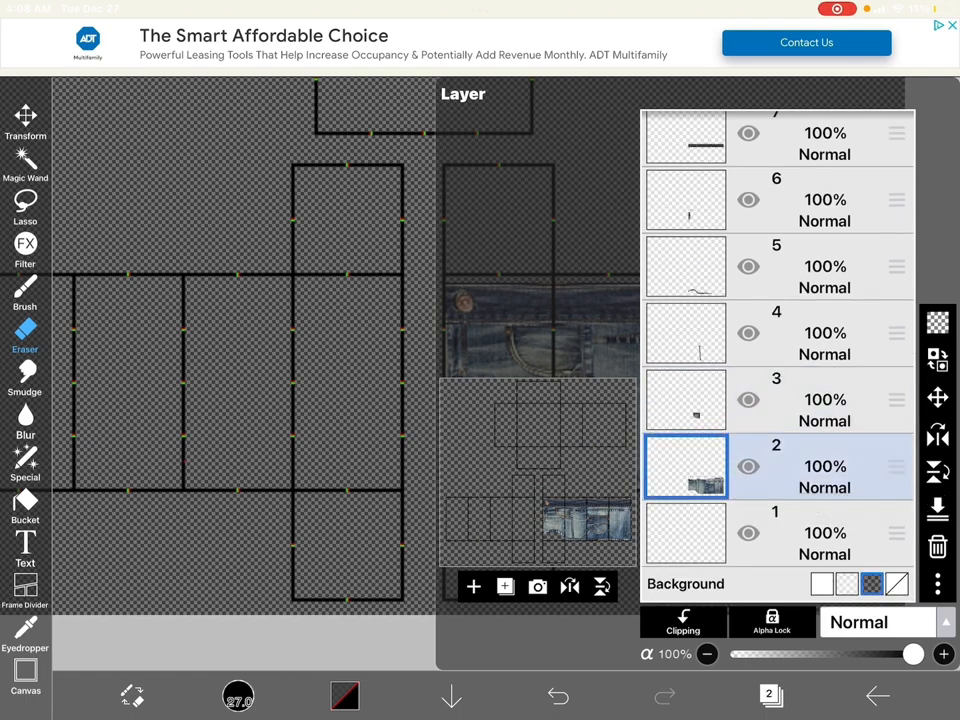
left_click(686, 400)
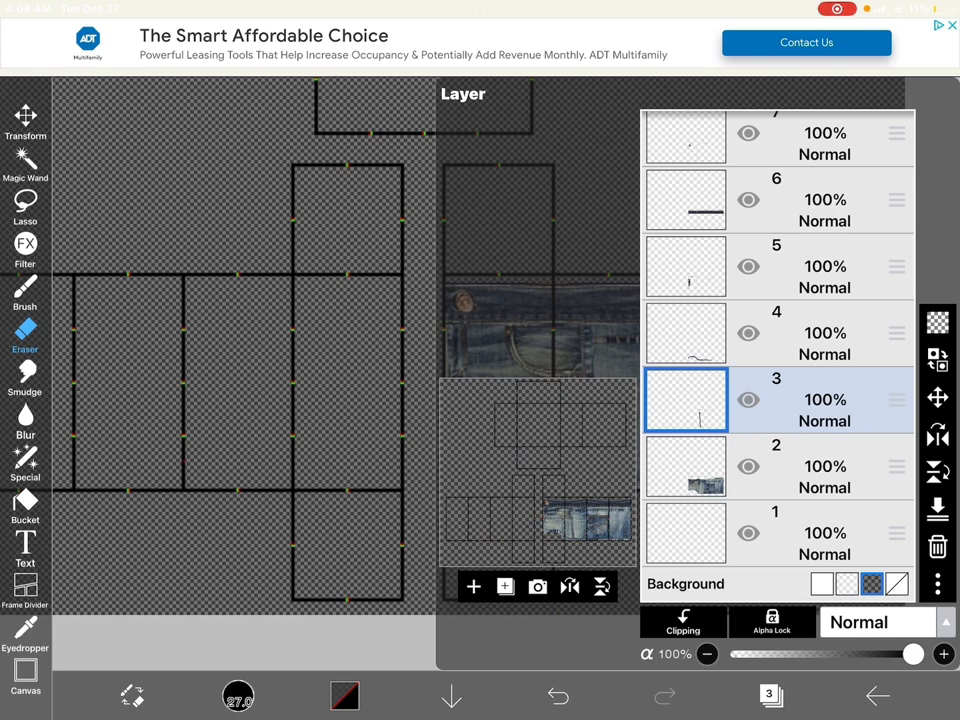
left_click(686, 468)
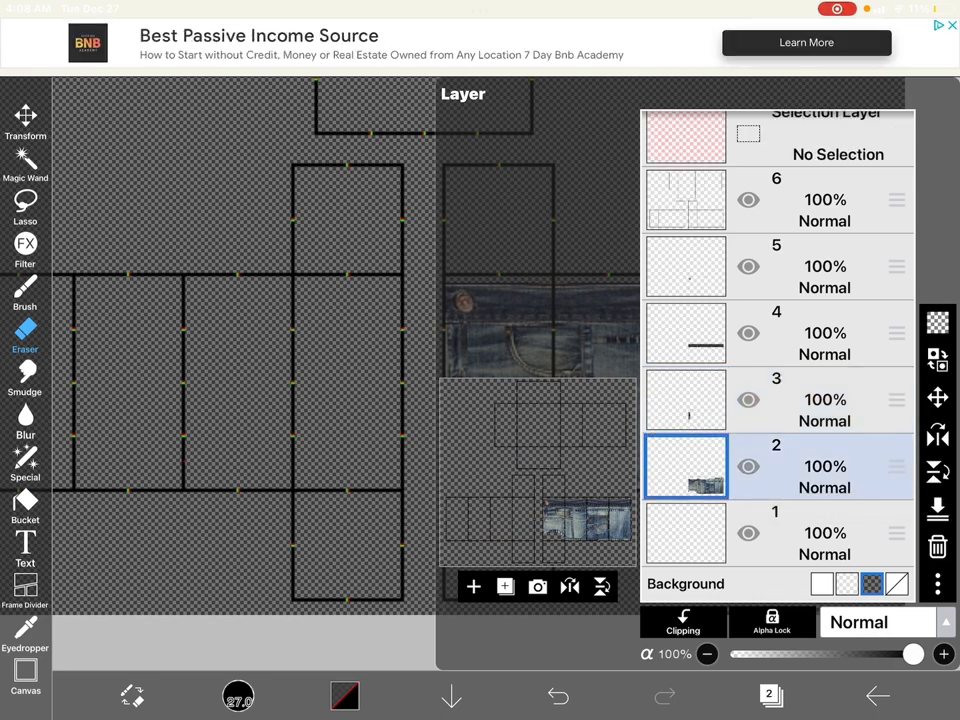
left_click(686, 332)
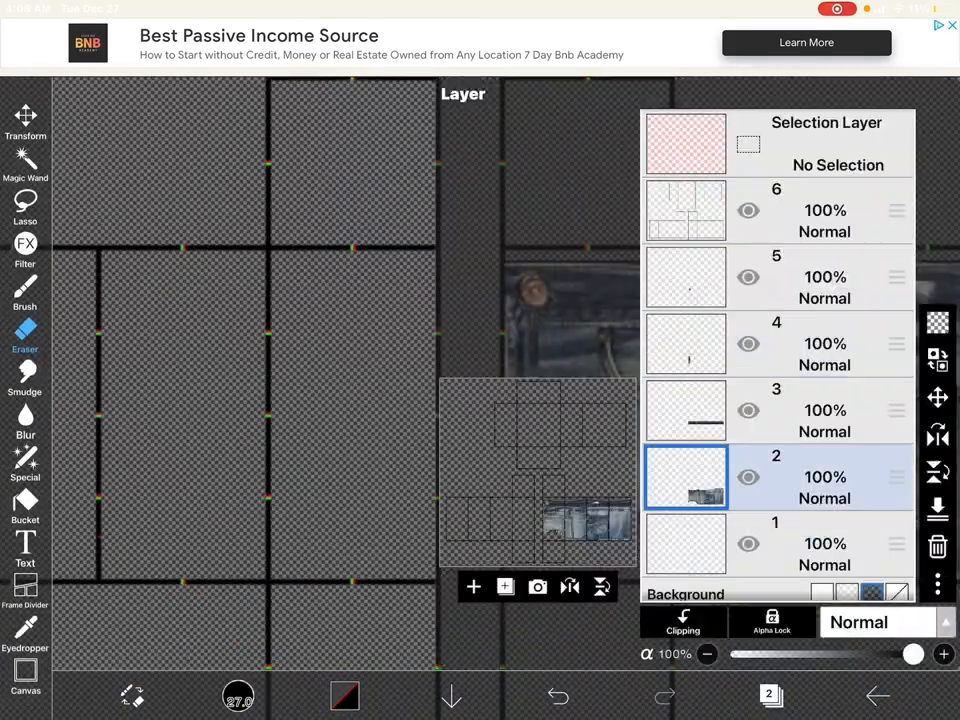
left_click(24, 120)
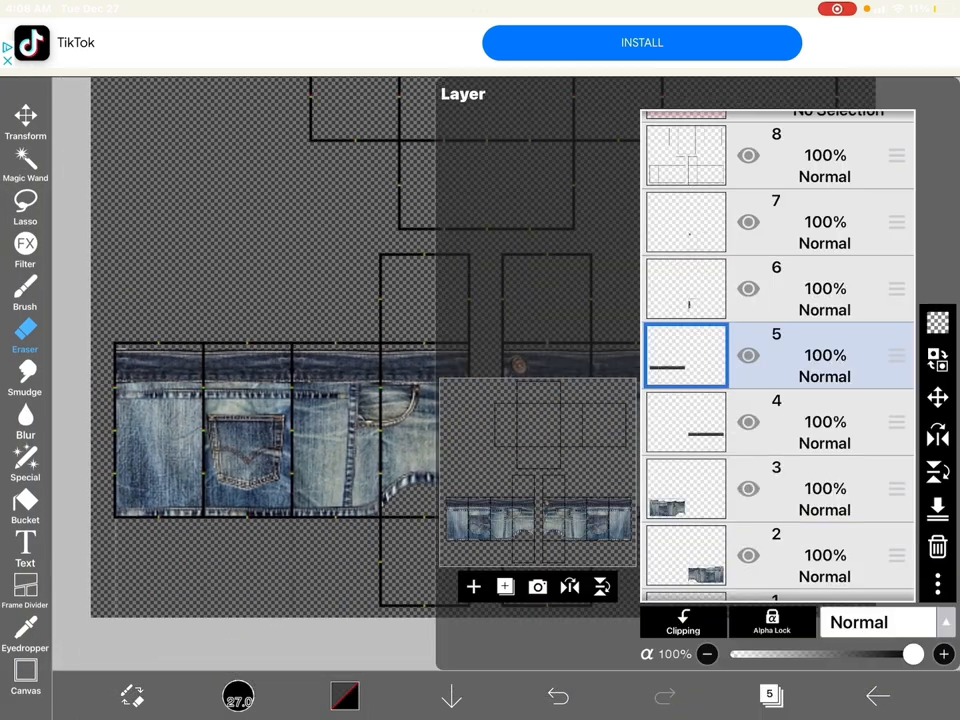
Step: Arrange new plaid, belt, skull-buckle and tan shoe layers over the template rows
left_click(684, 420)
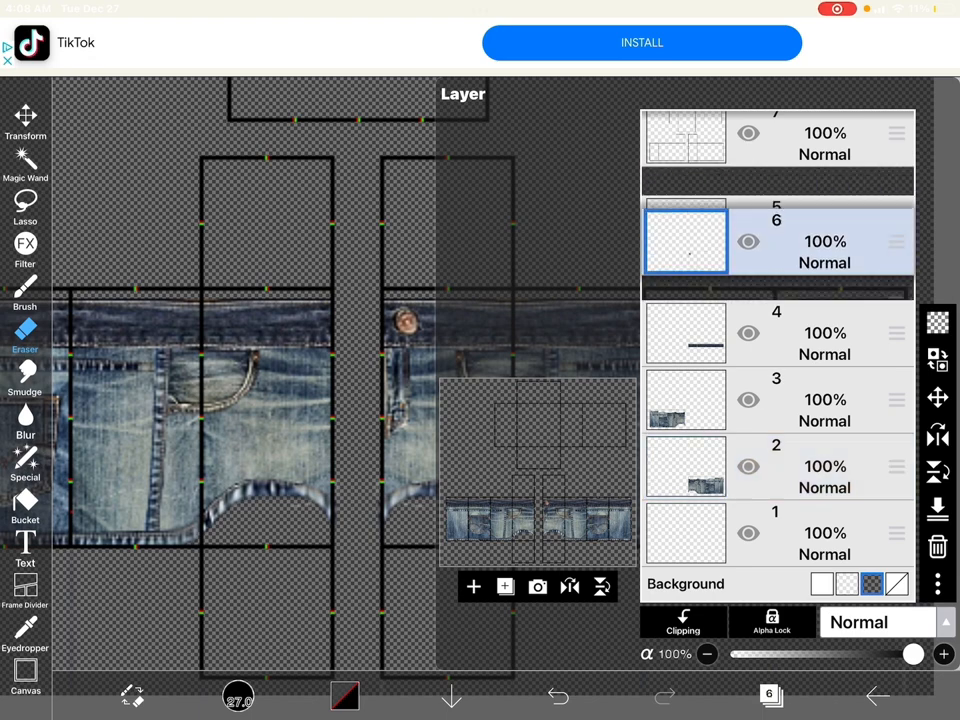
scroll("down", 3)
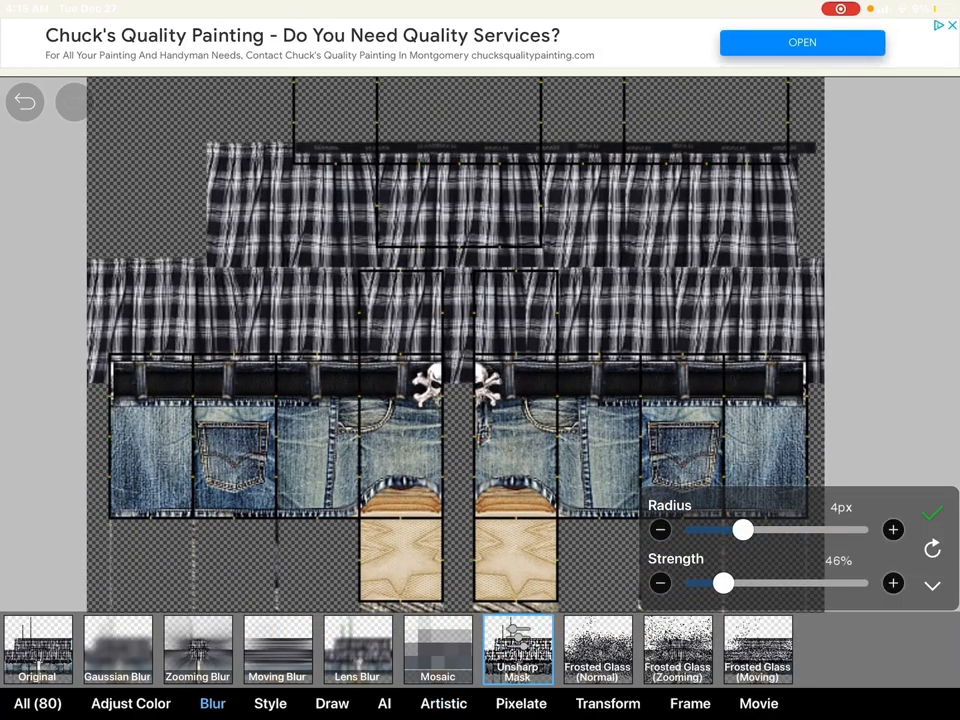
Step: Apply Unsharp Mask (4px, 46%) to the pants design and erase stray edge bits
left_click(932, 512)
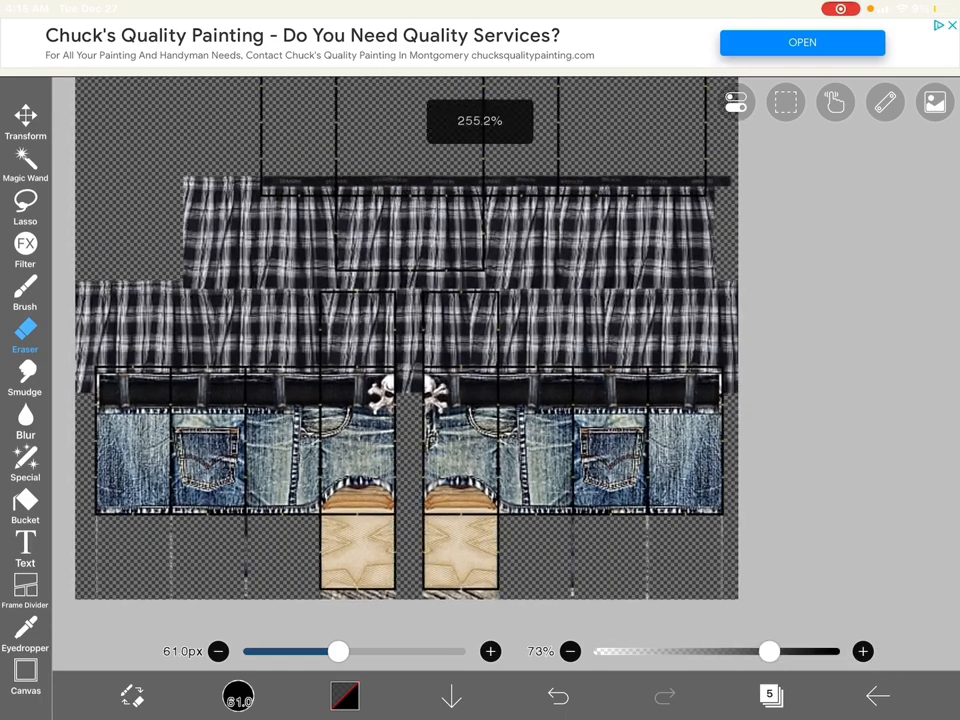
left_click(770, 696)
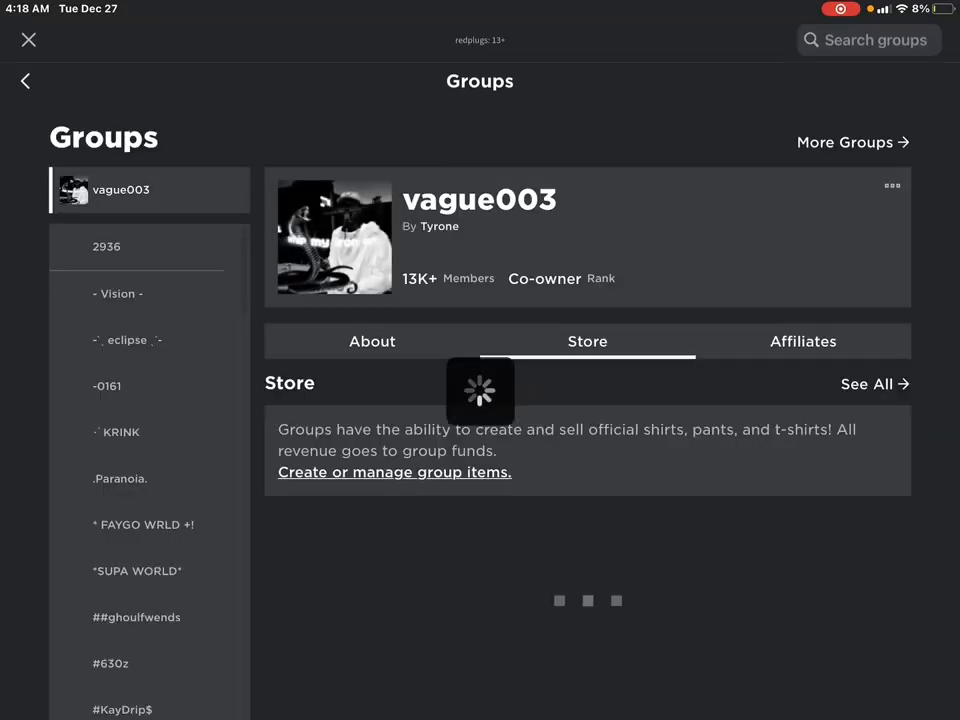
Step: Start a group Pants item with the design image and a name, then switch to Discord
left_click(394, 472)
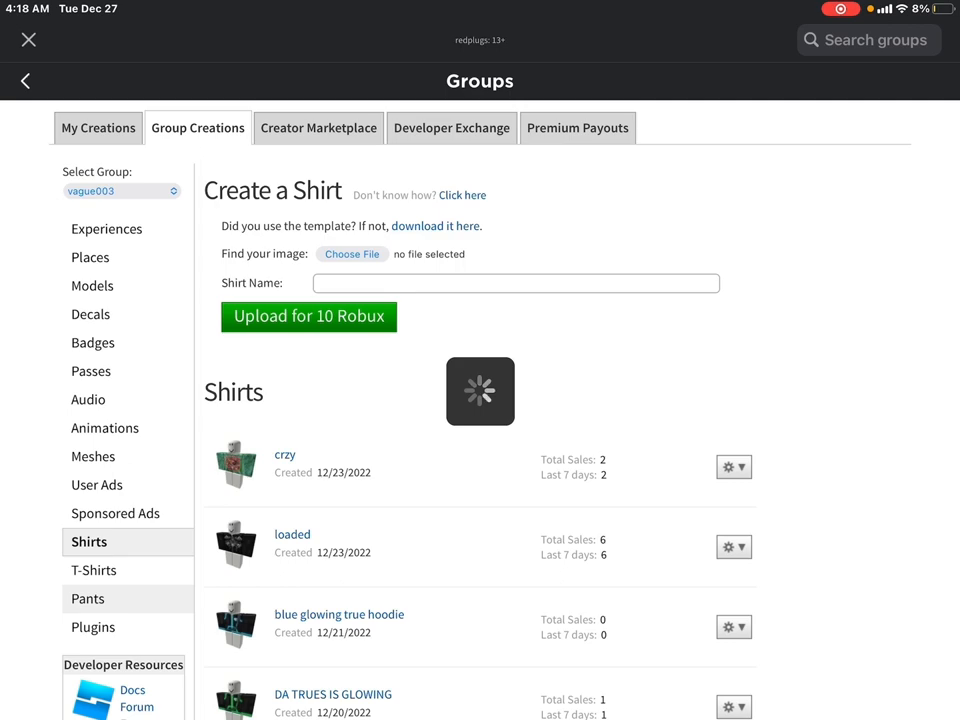
left_click(88, 598)
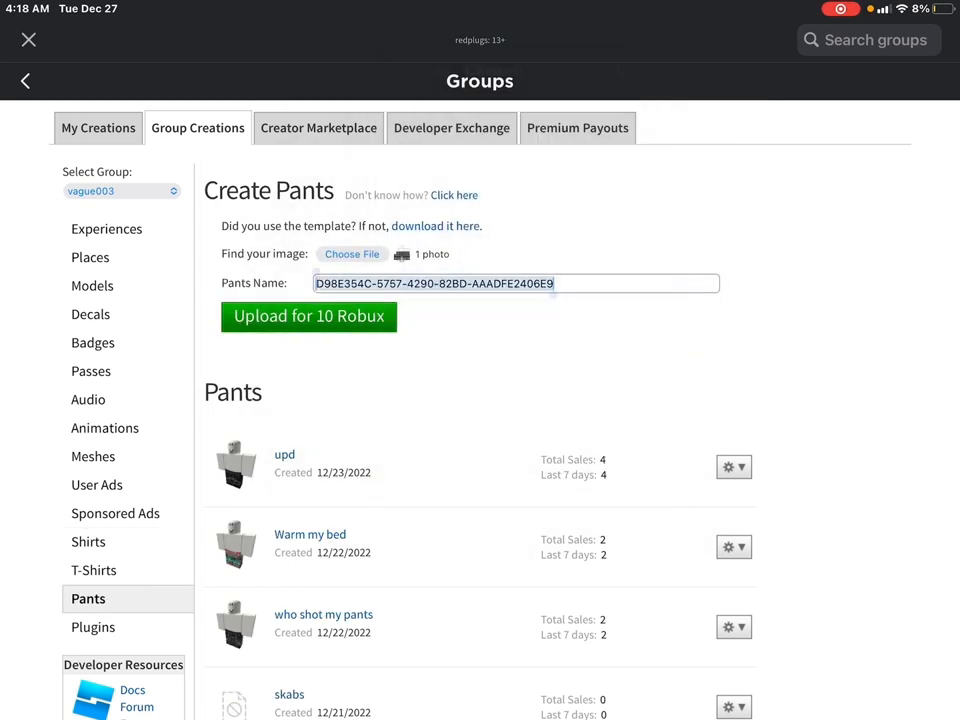
left_click(308, 316)
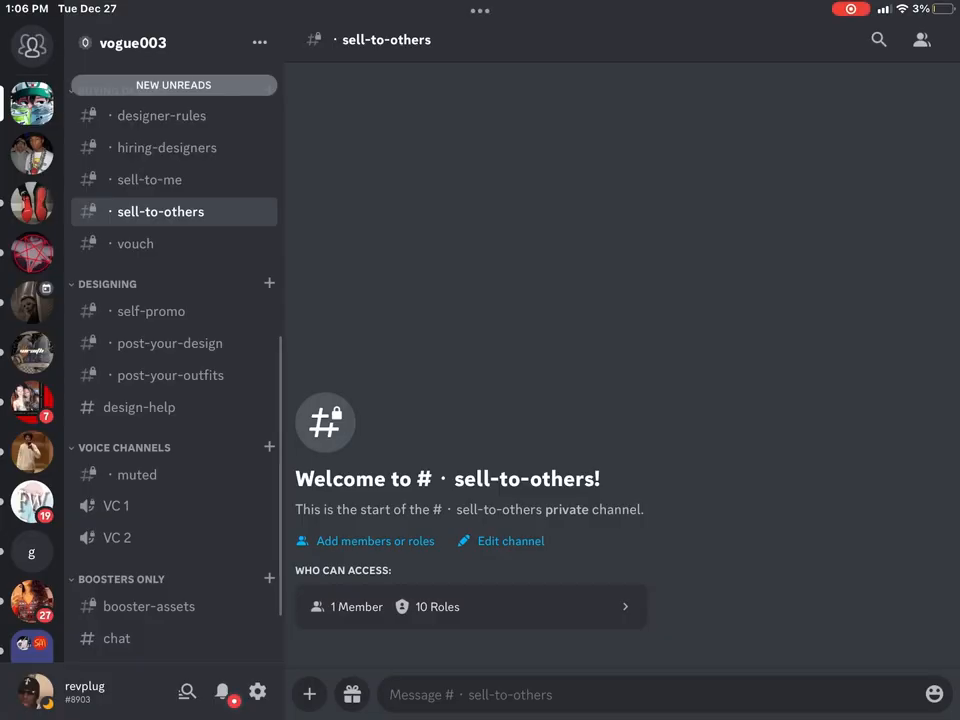
scroll("up", 3)
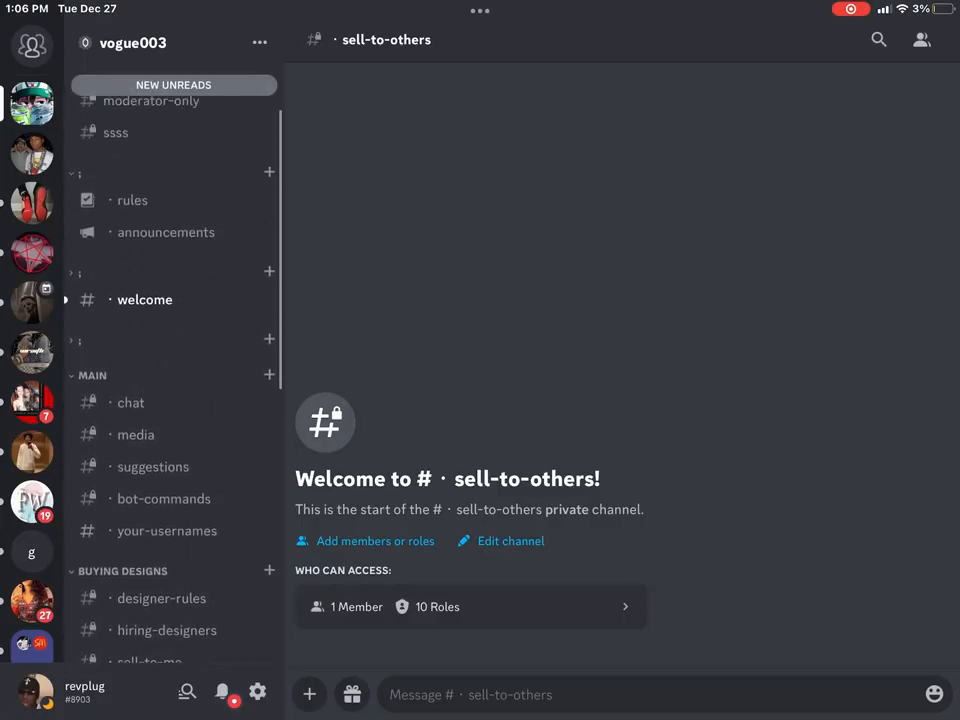